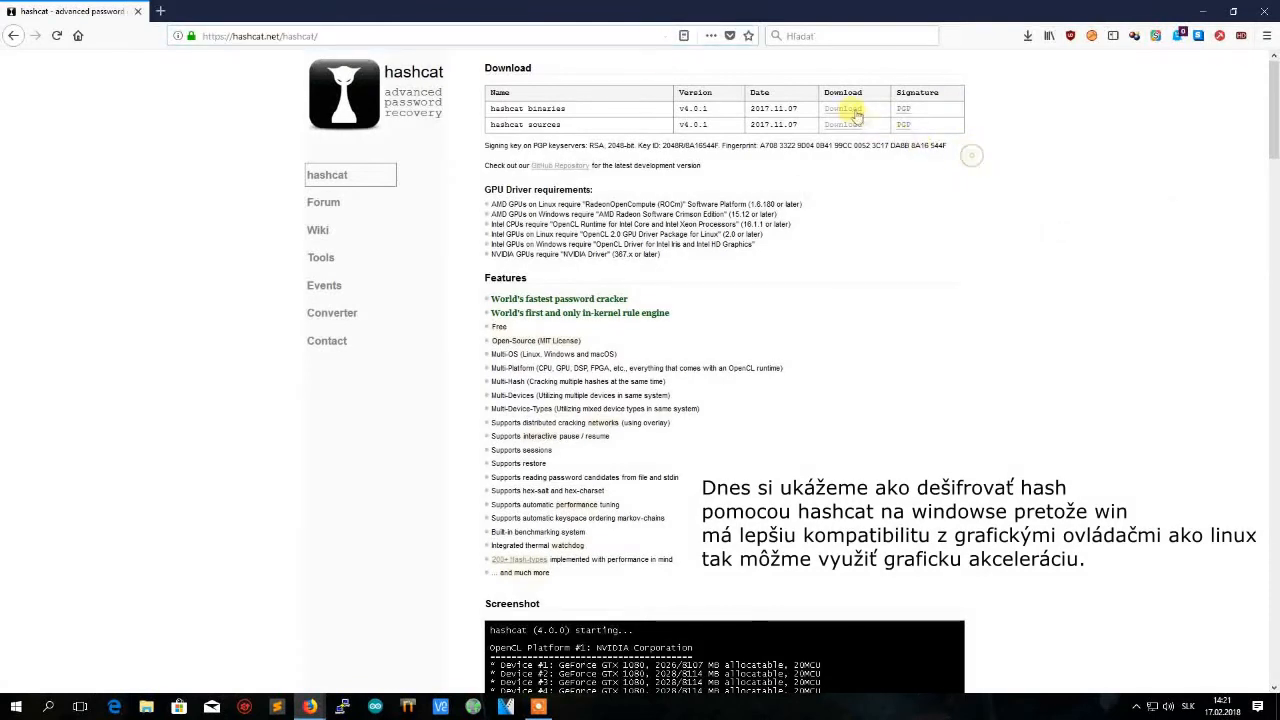
Download the hashcat 4.0.1 binaries archive from hashcat.net and view it in the downloads panel
{"action": "left_click", "coordinate": [842, 108]}
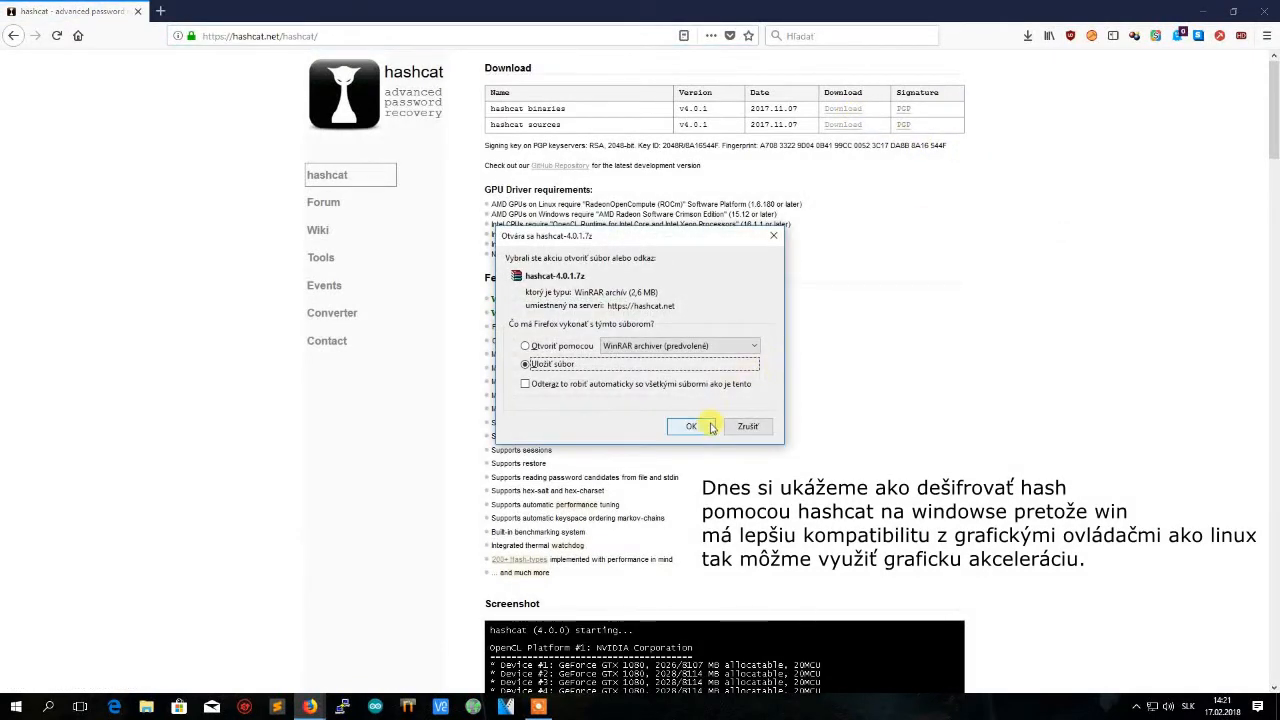
{"action": "left_click", "coordinate": [690, 426]}
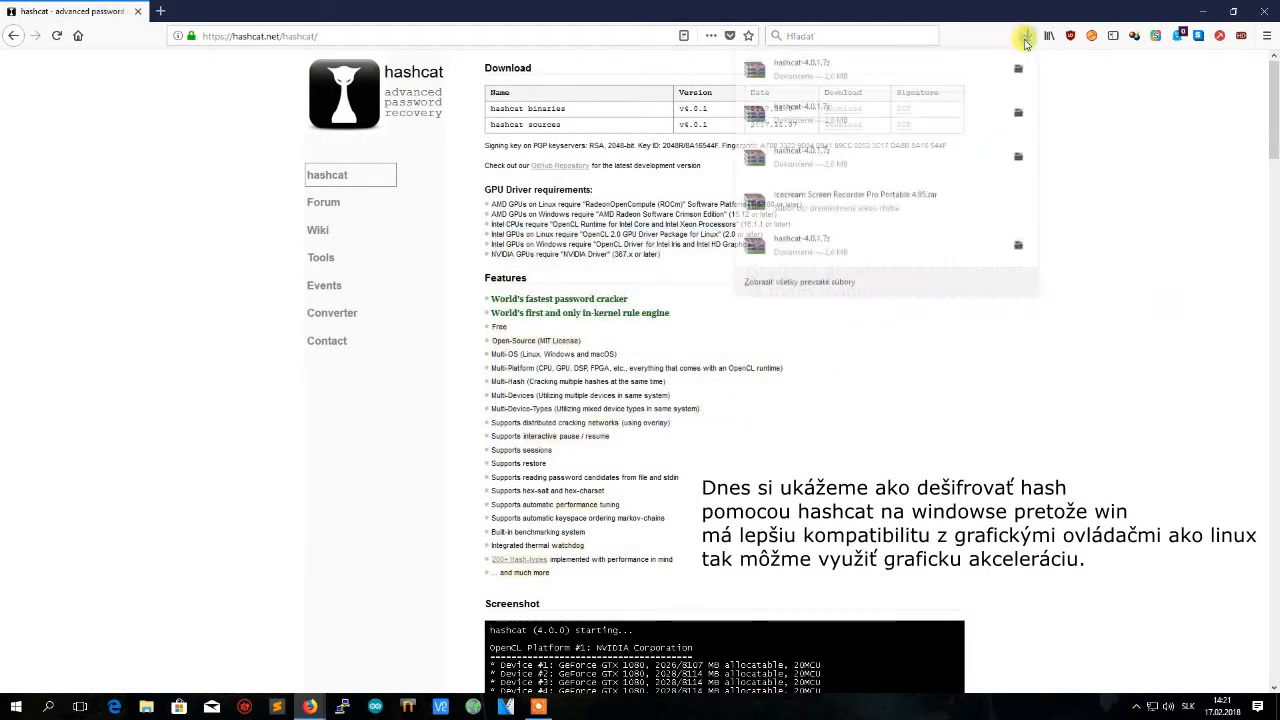
{"action": "left_click", "coordinate": [1026, 36]}
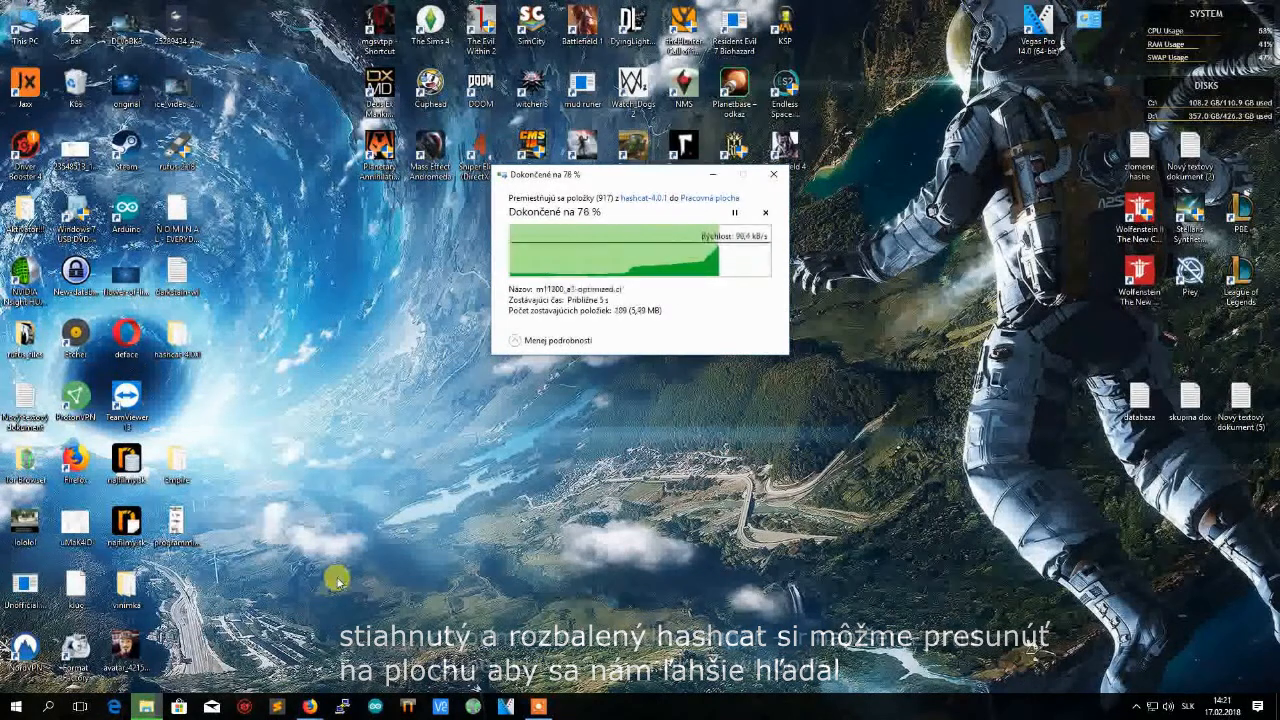
Launch Command Prompt via Win+R and change directory to the Desktop
{"action": "key", "text": "Win+r"}
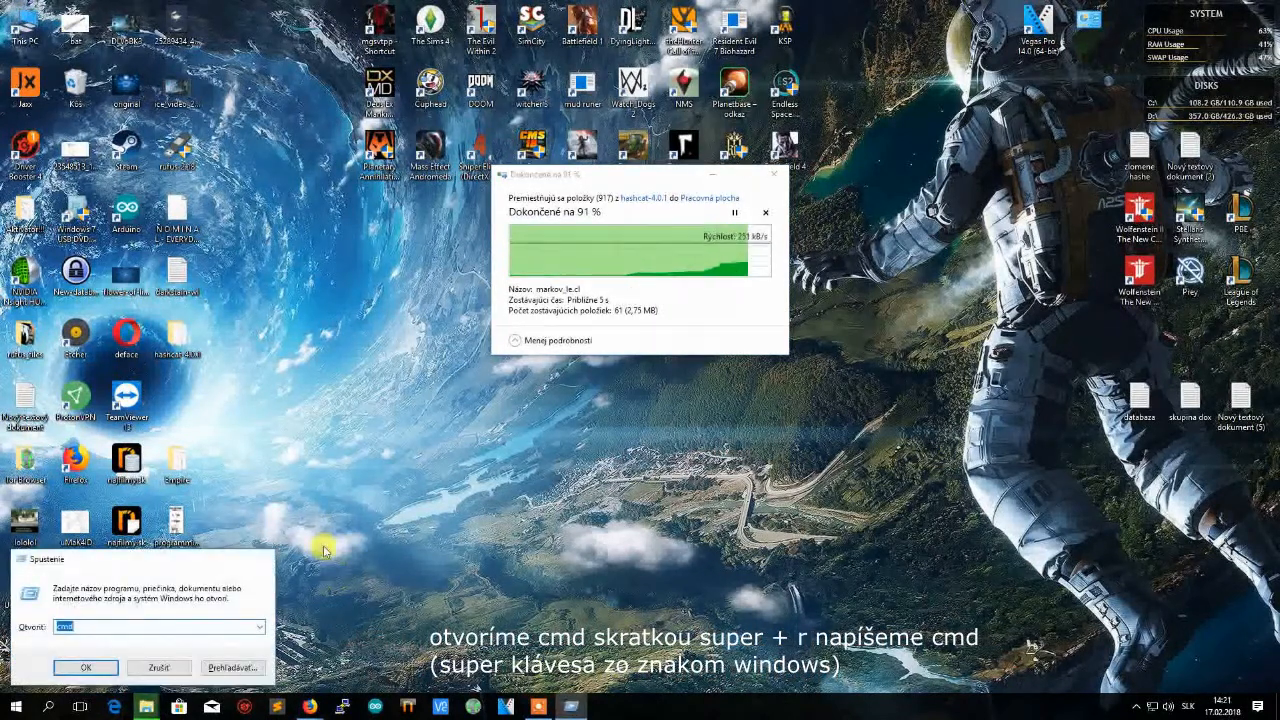
{"action": "left_click", "coordinate": [84, 668]}
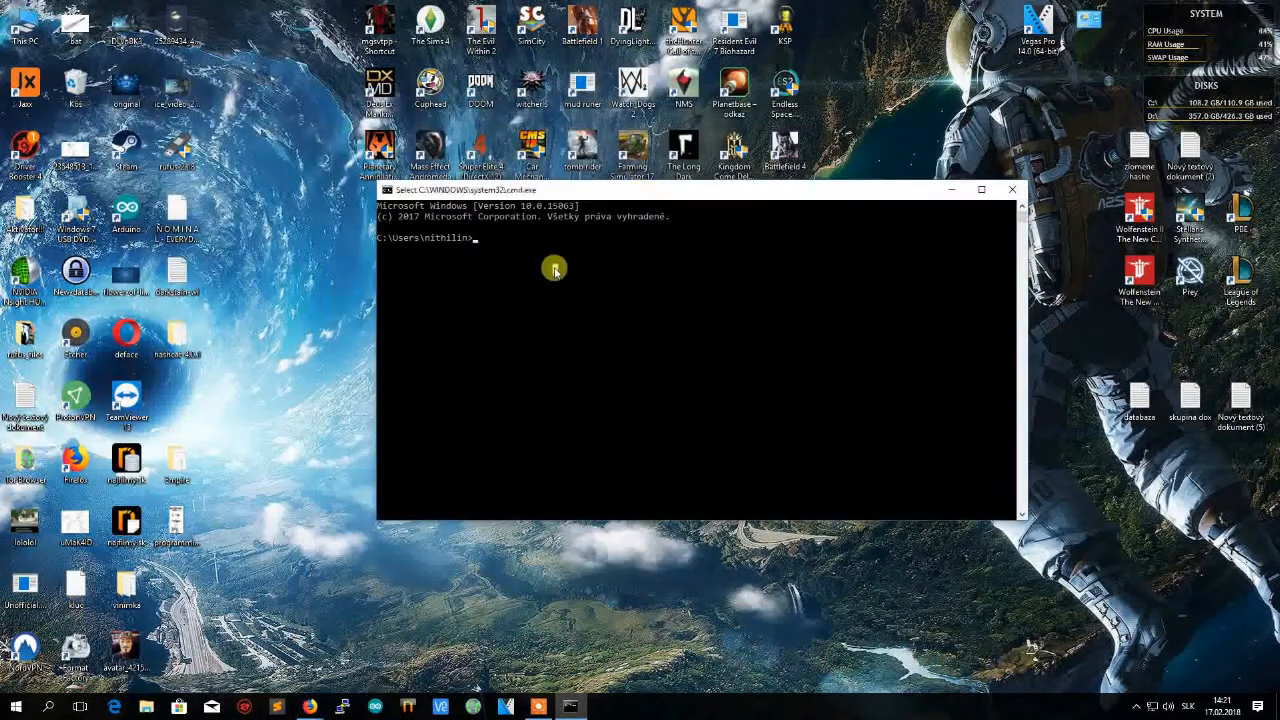
{"action": "type", "text": "cd"}
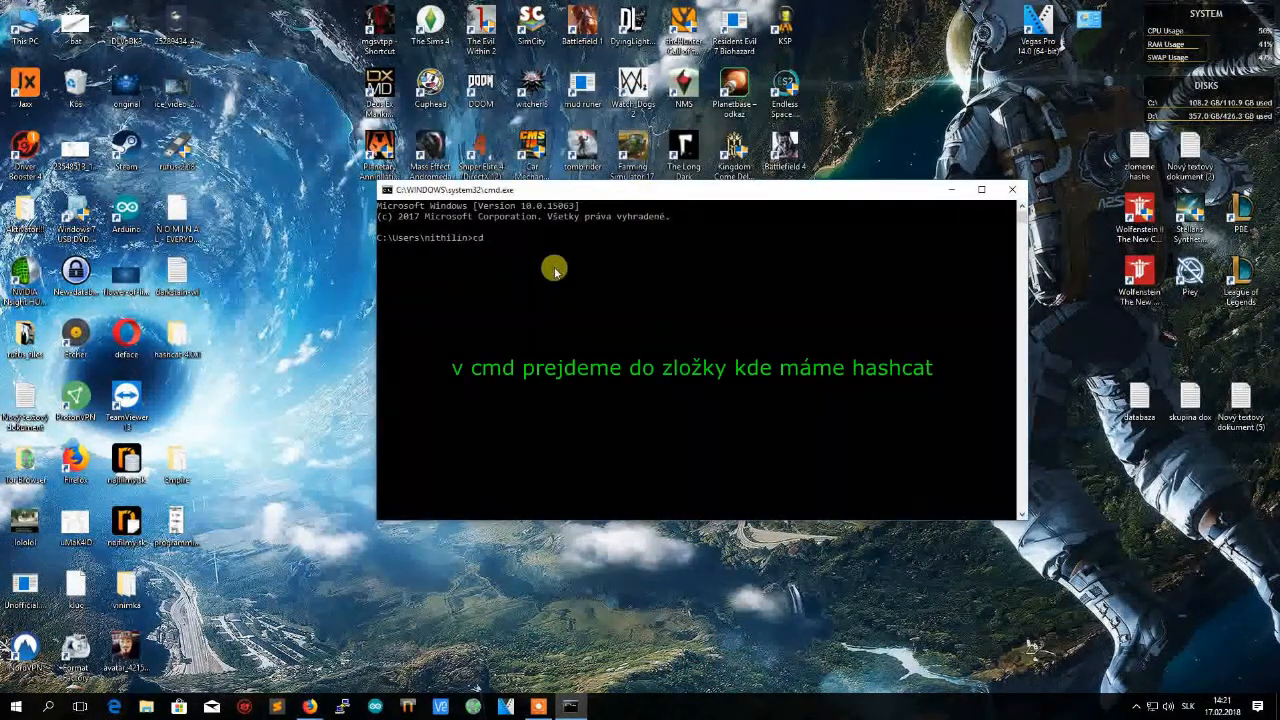
{"action": "type", "text": "desktop"}
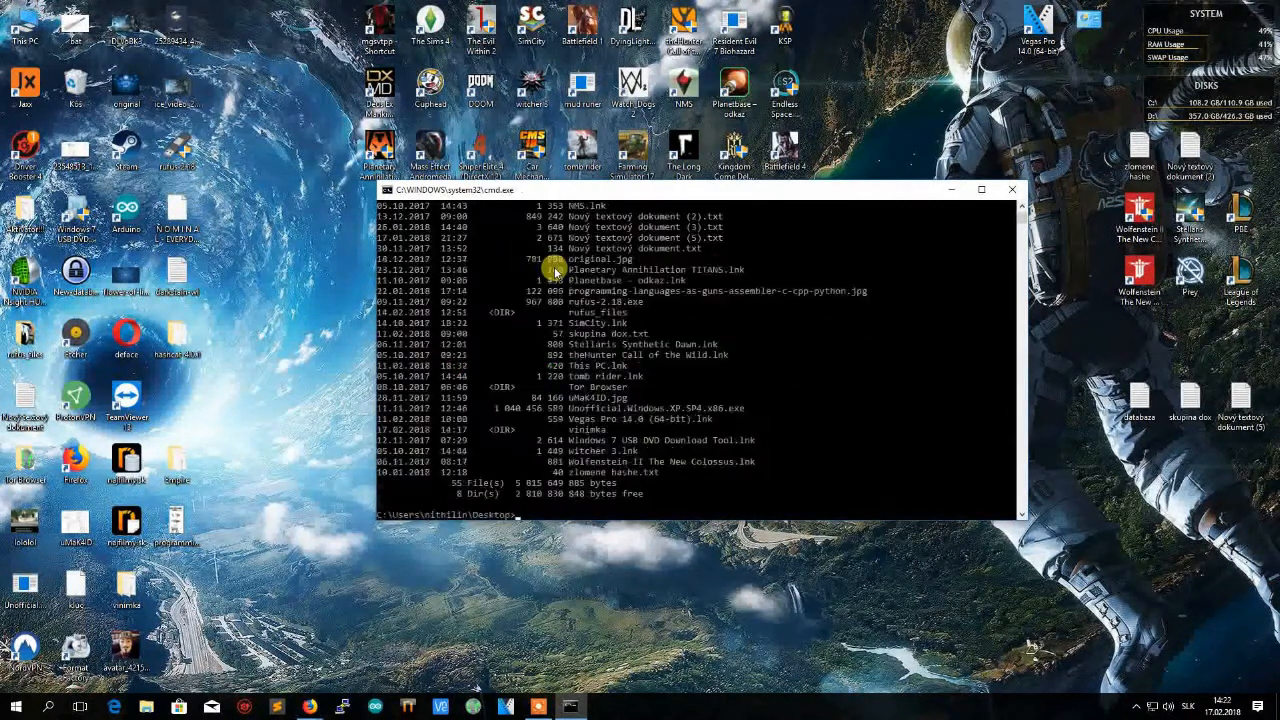
List the Desktop files and begin changing into the hashcat-4.0.1 folder
{"action": "type", "text": "cd desktop"}
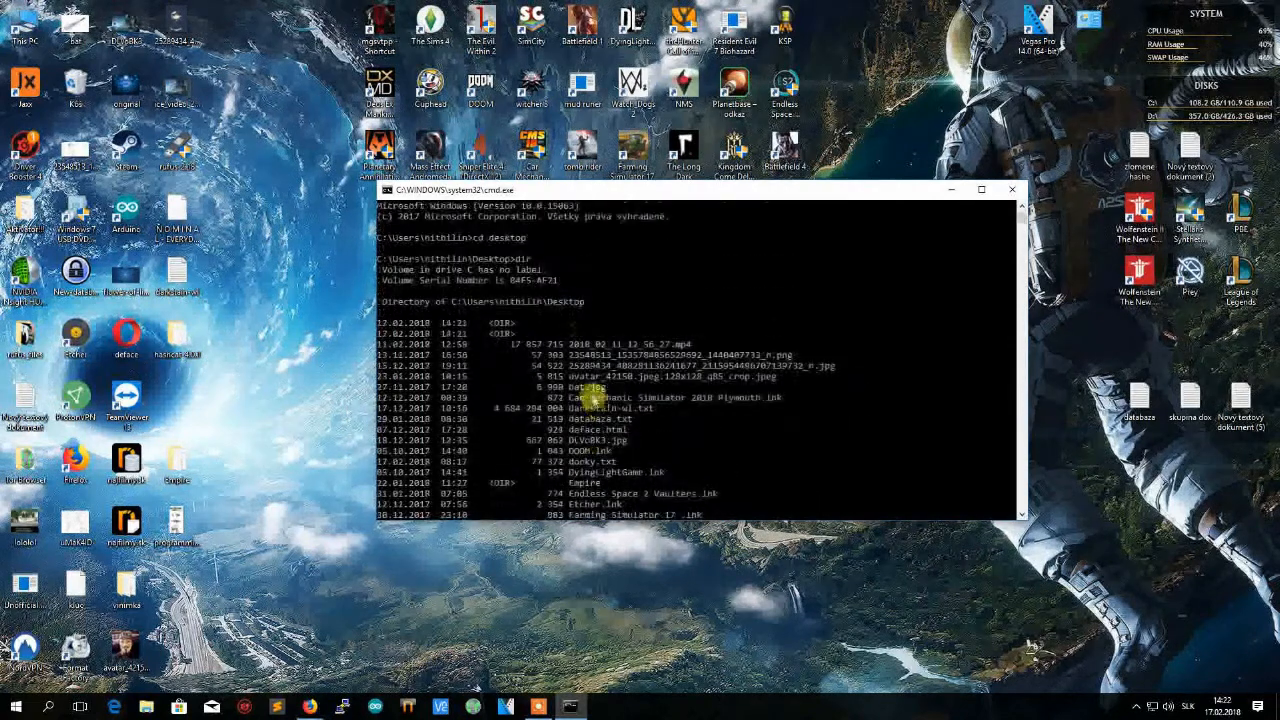
{"action": "scroll", "scroll_direction": "down", "scroll_amount": 3}
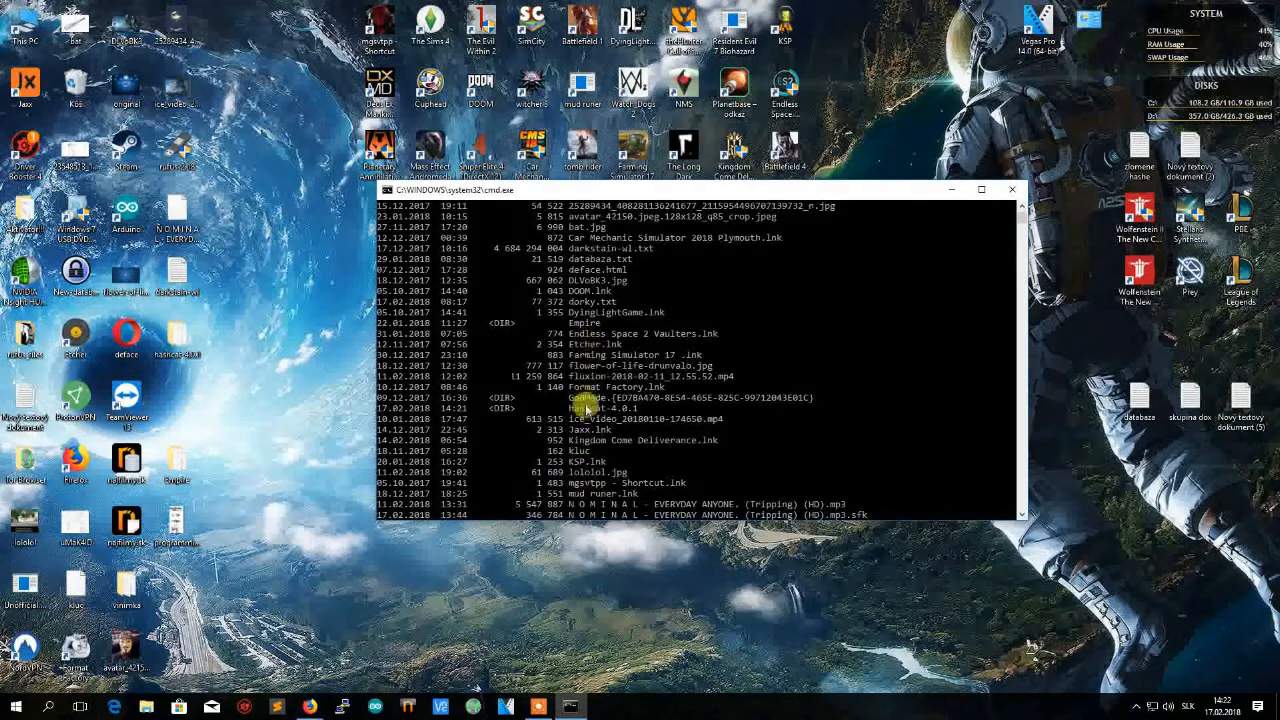
{"action": "scroll", "scroll_direction": "down", "scroll_amount": 3}
{"action": "type", "text": "cd hashcat-4.0.1"}
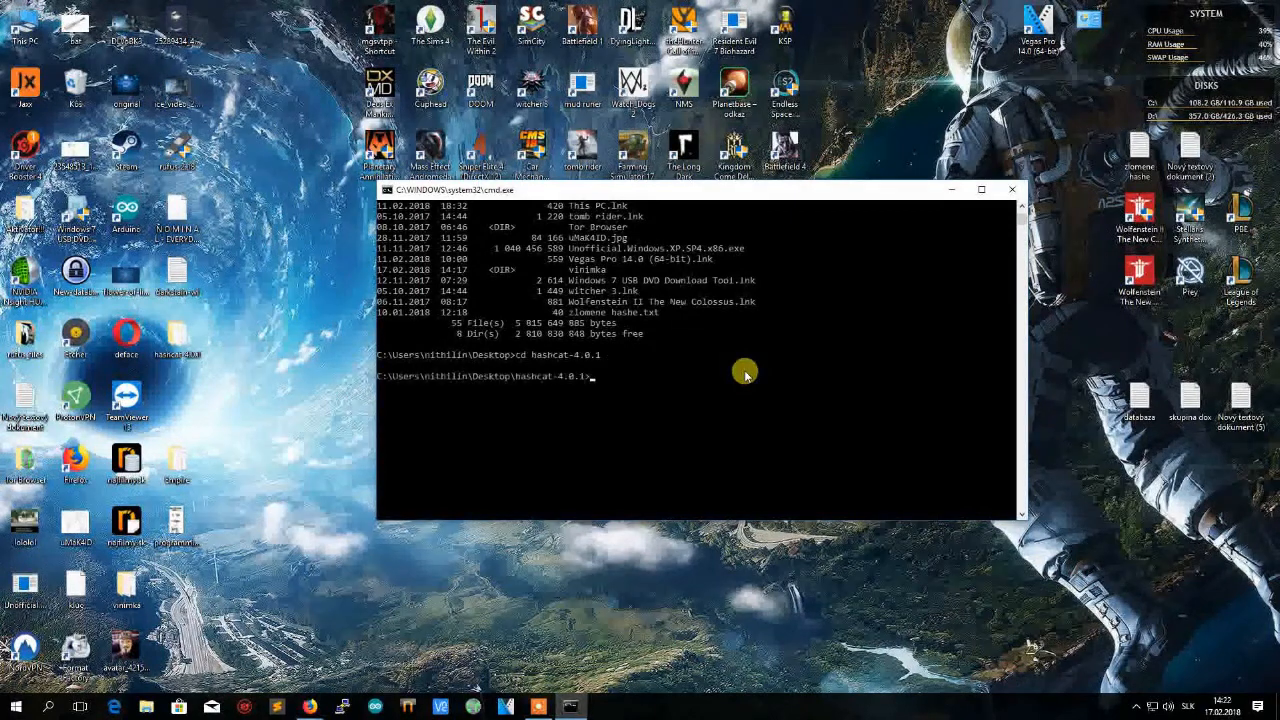
List the hashcat-4.0.1 folder in a maximized console and run hashcat64.exe -h
{"action": "type", "text": "dir"}
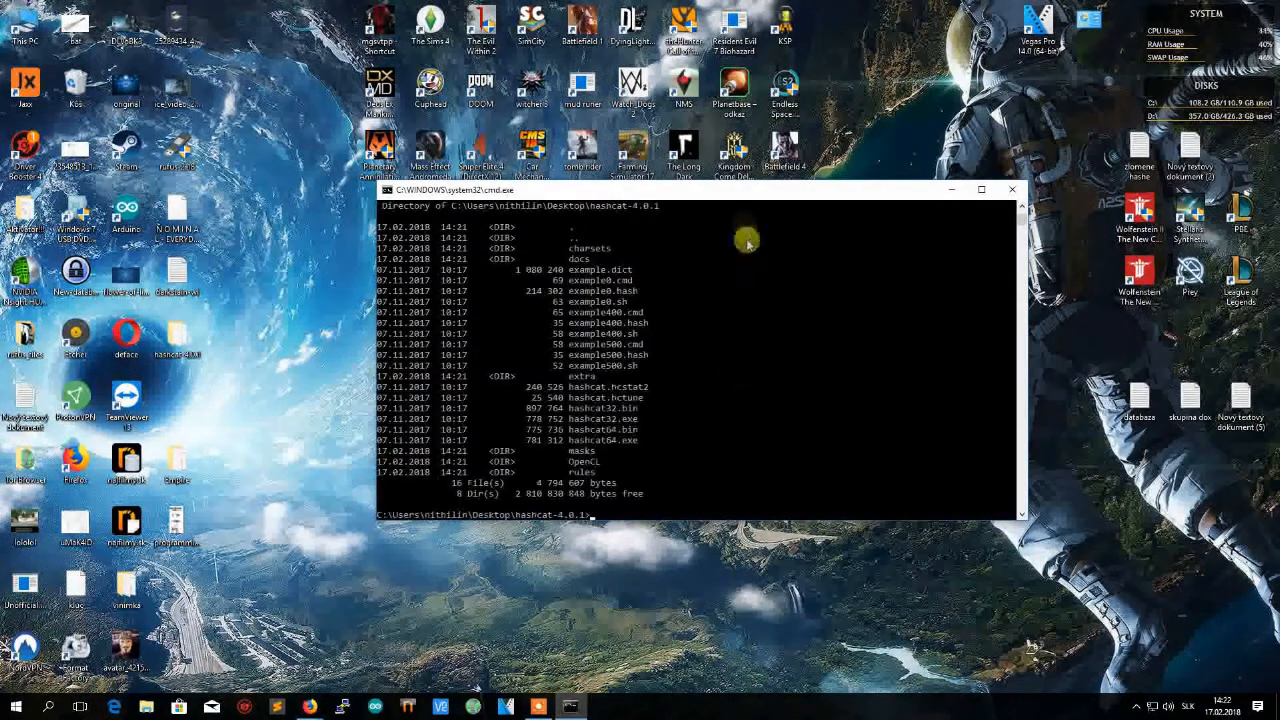
{"action": "left_click", "coordinate": [980, 188]}
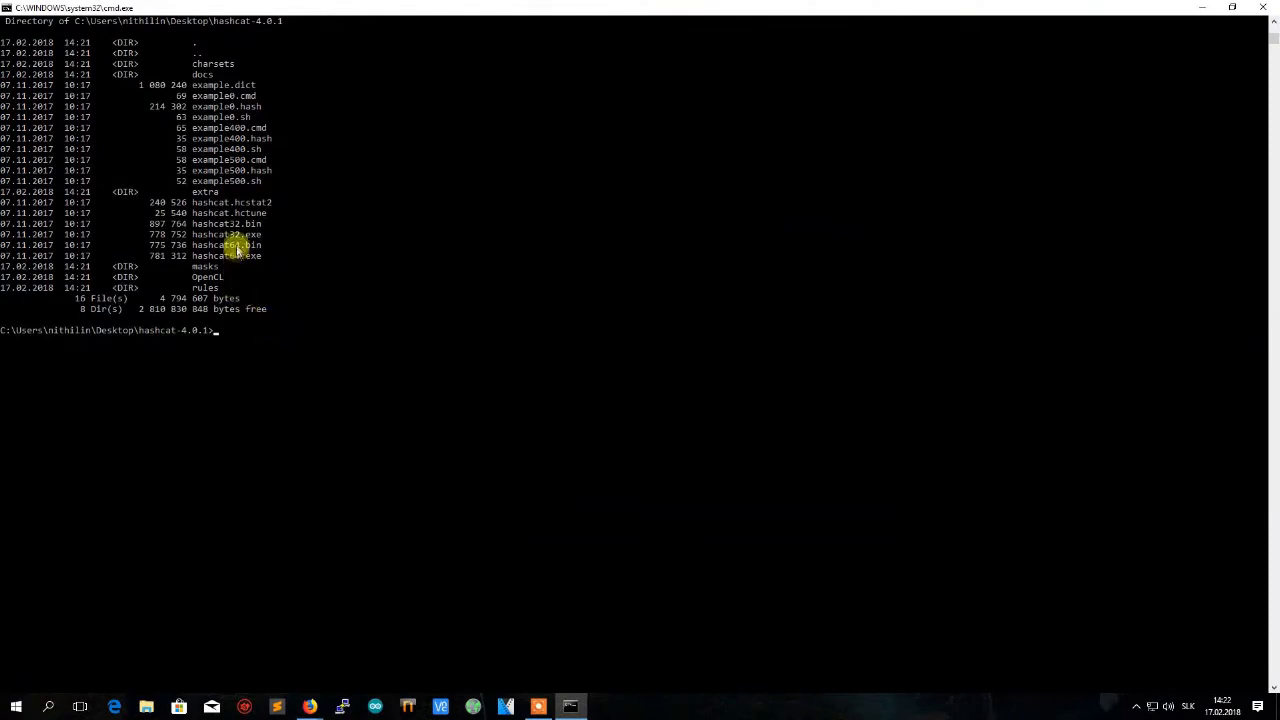
{"action": "double_click", "coordinate": [228, 256]}
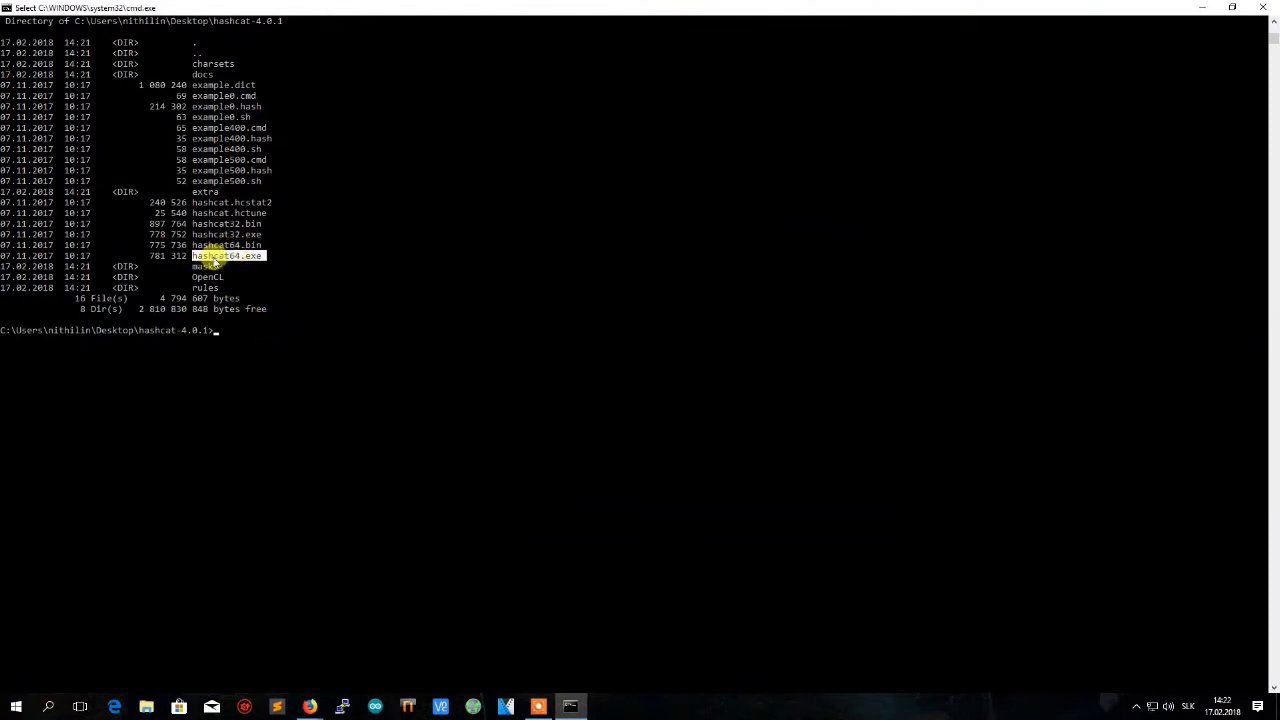
{"action": "type", "text": "hashcat64.exe"}
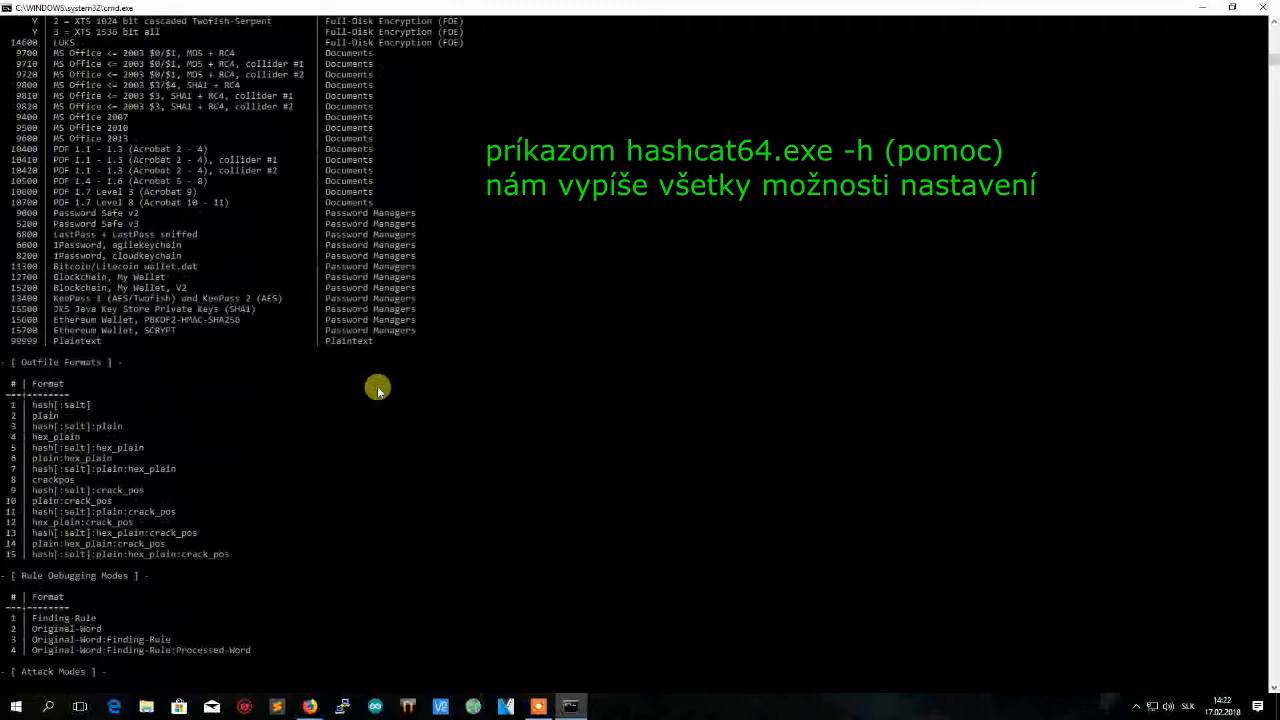
Scroll through hashcat's help output down to the hash modes and usage examples
{"action": "scroll", "scroll_direction": "up", "scroll_amount": 3}
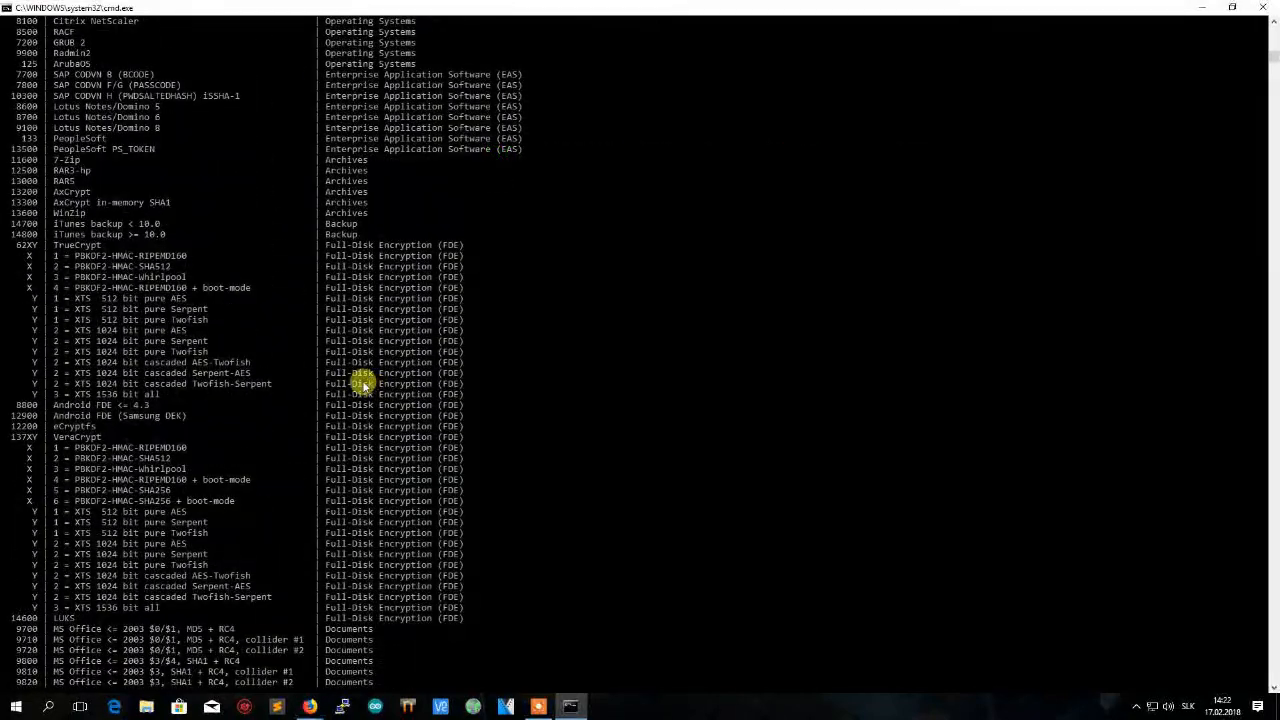
{"action": "scroll", "scroll_direction": "down", "scroll_amount": 3}
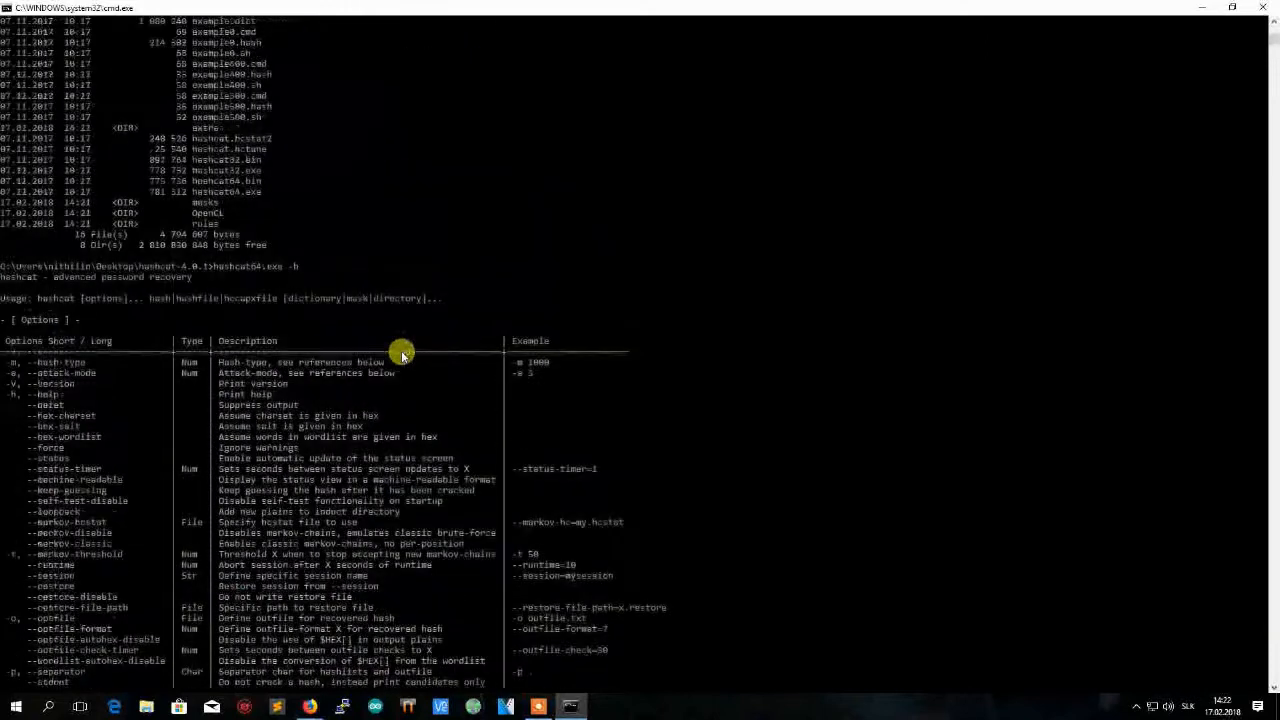
{"action": "scroll", "scroll_direction": "down", "scroll_amount": 3}
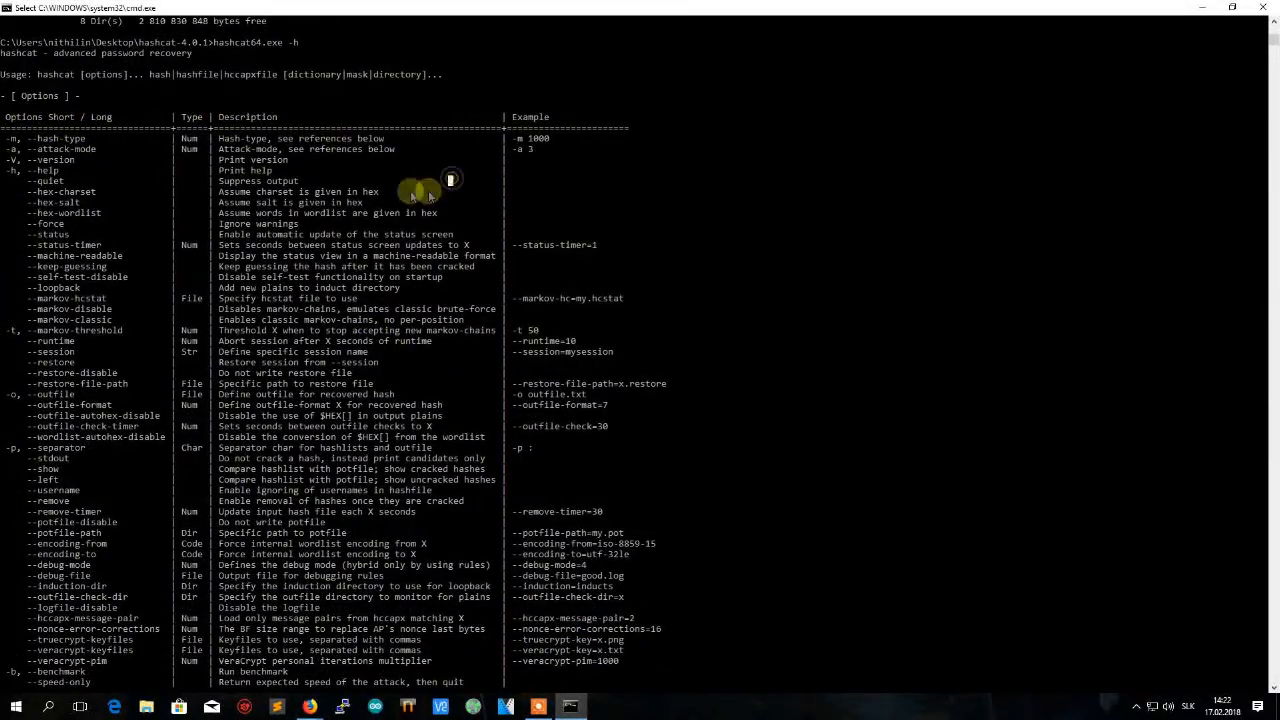
{"action": "scroll", "scroll_direction": "down", "scroll_amount": 3}
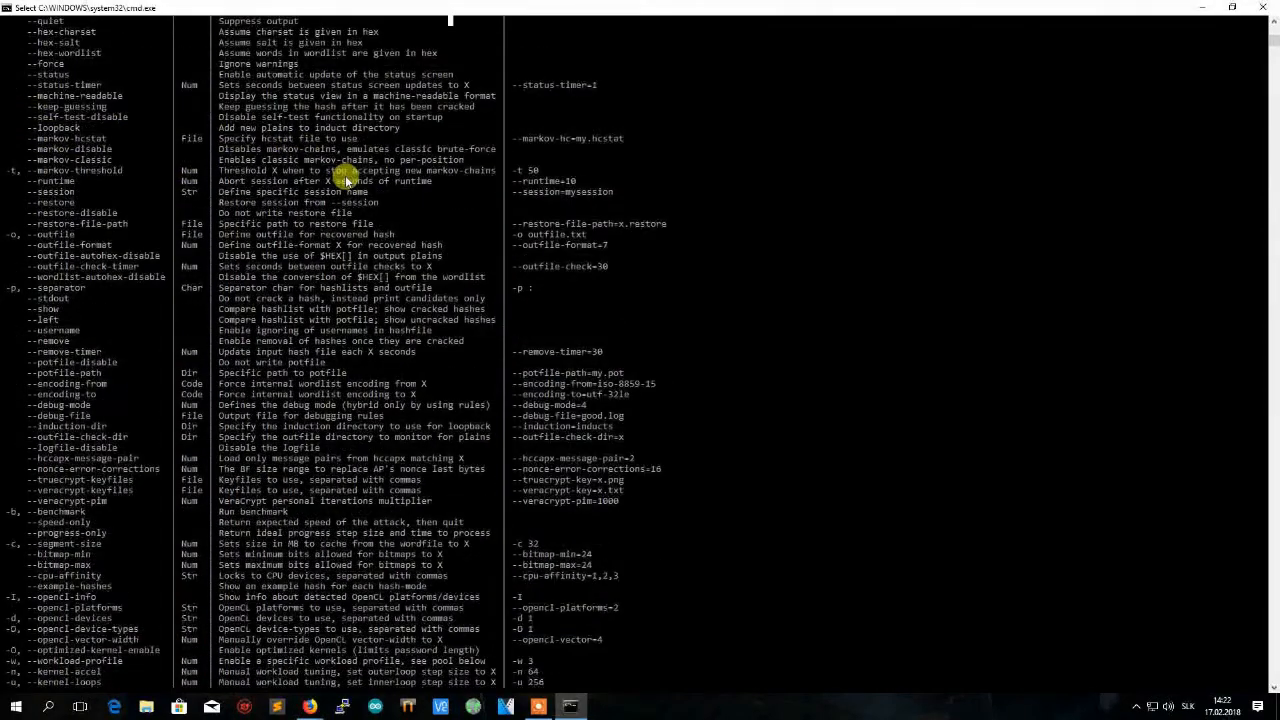
{"action": "scroll", "scroll_direction": "down", "scroll_amount": 3}
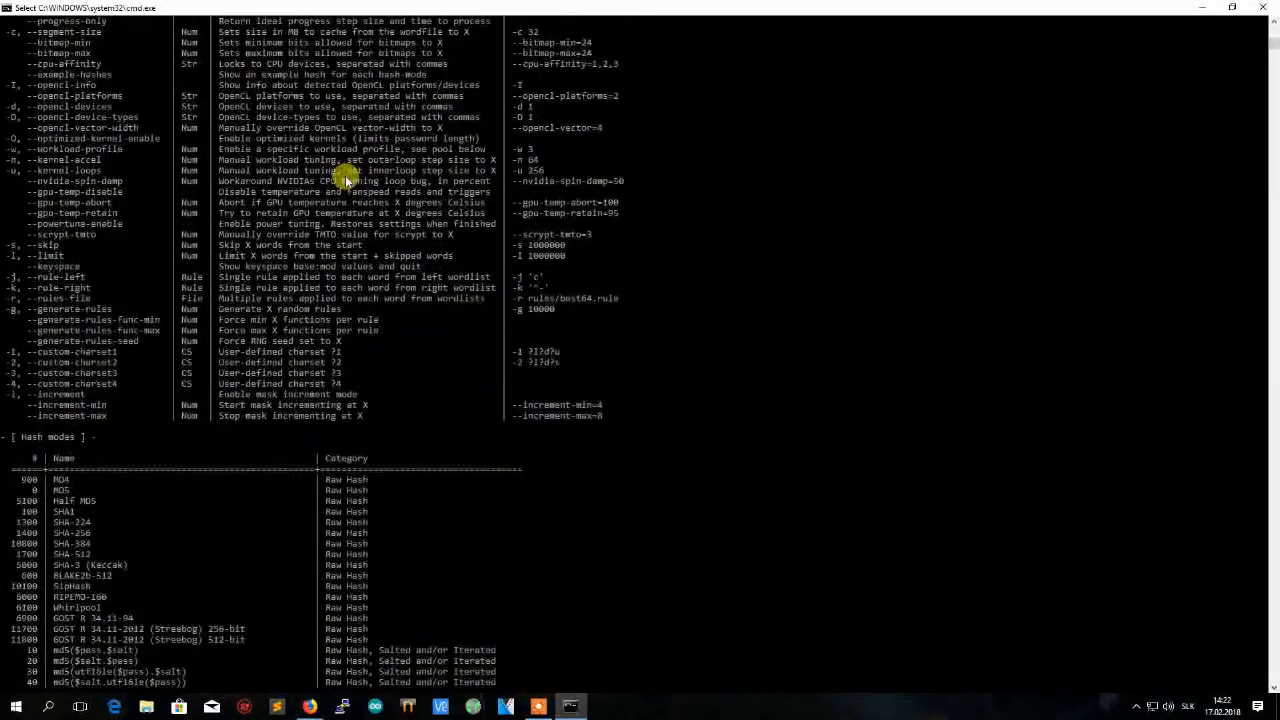
{"action": "scroll", "scroll_direction": "down", "scroll_amount": 3}
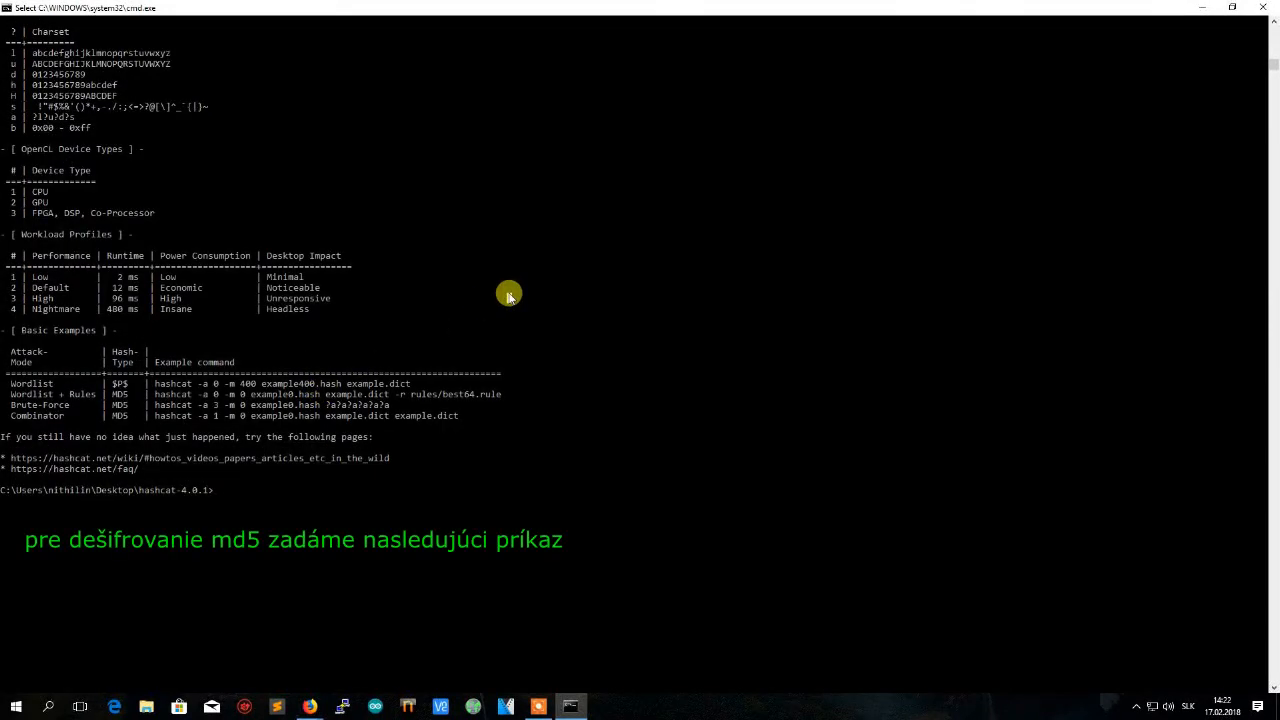
Compose the command hashcat64.exe -a 0 -m 0 hash.txt for an MD5 dictionary attack
{"action": "type", "text": "hashcat64.exe -a"}
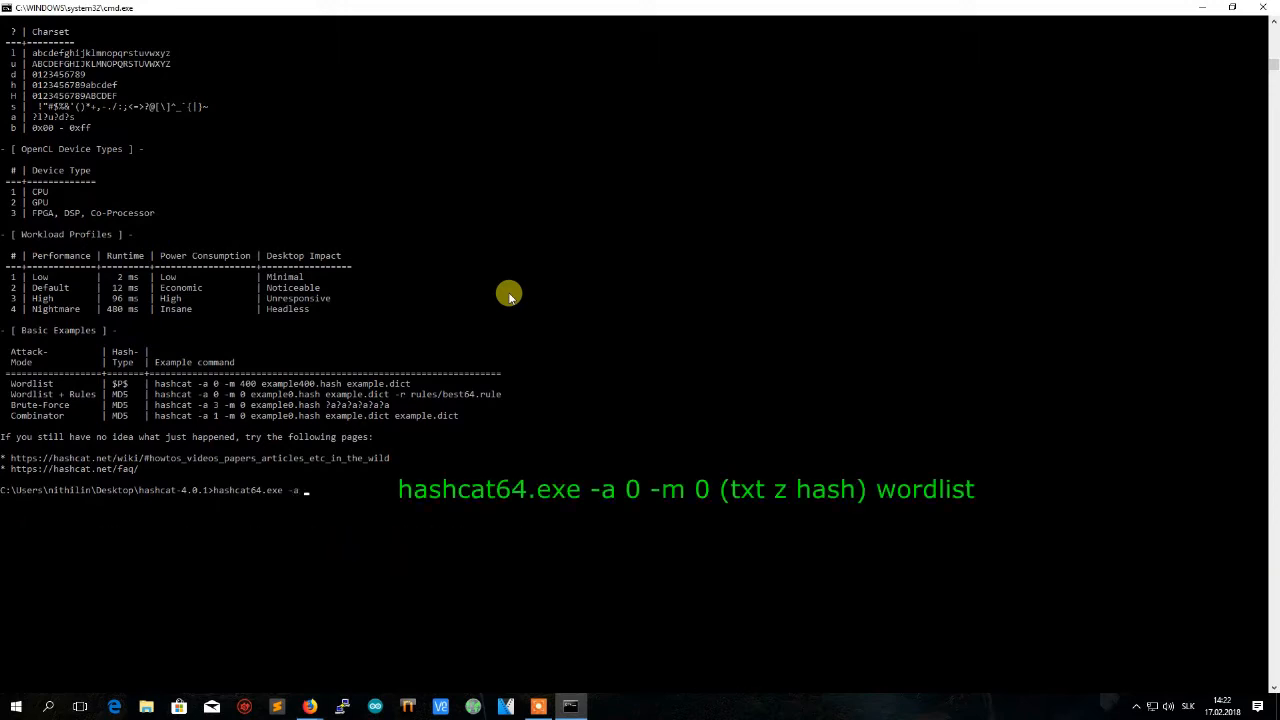
{"action": "type", "text": "0 -m 0"}
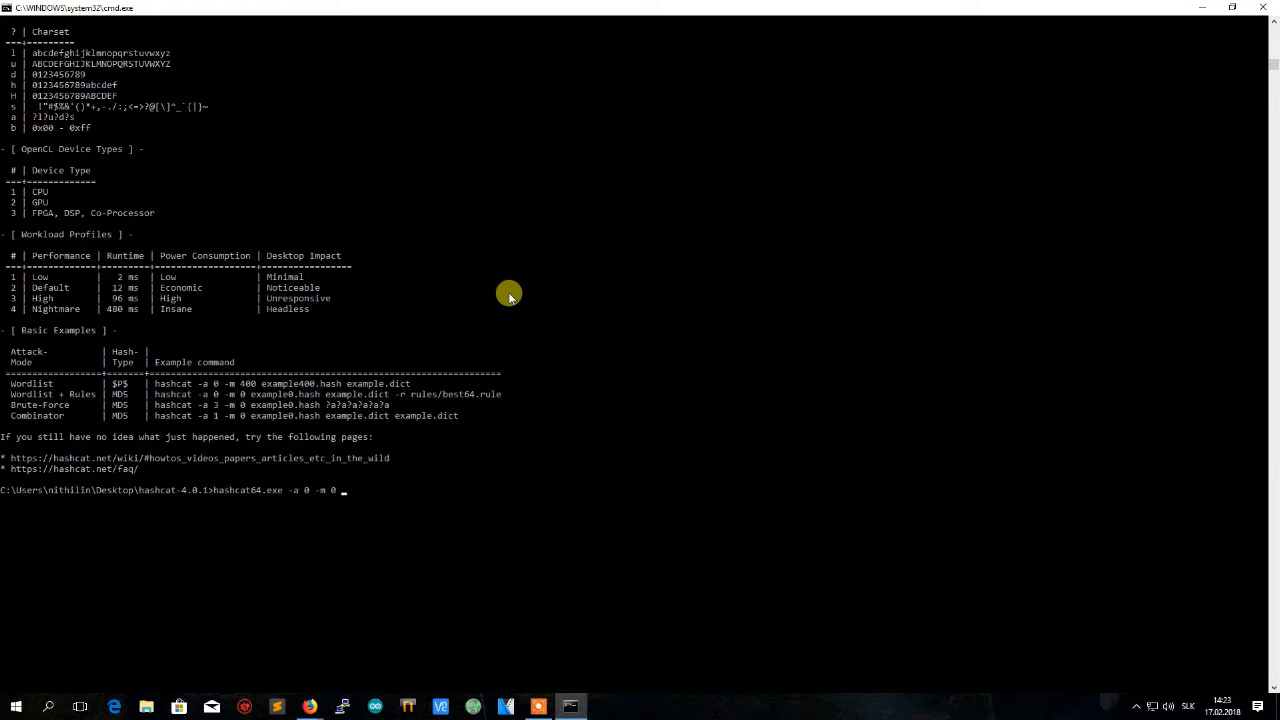
{"action": "type", "text": "hash"}
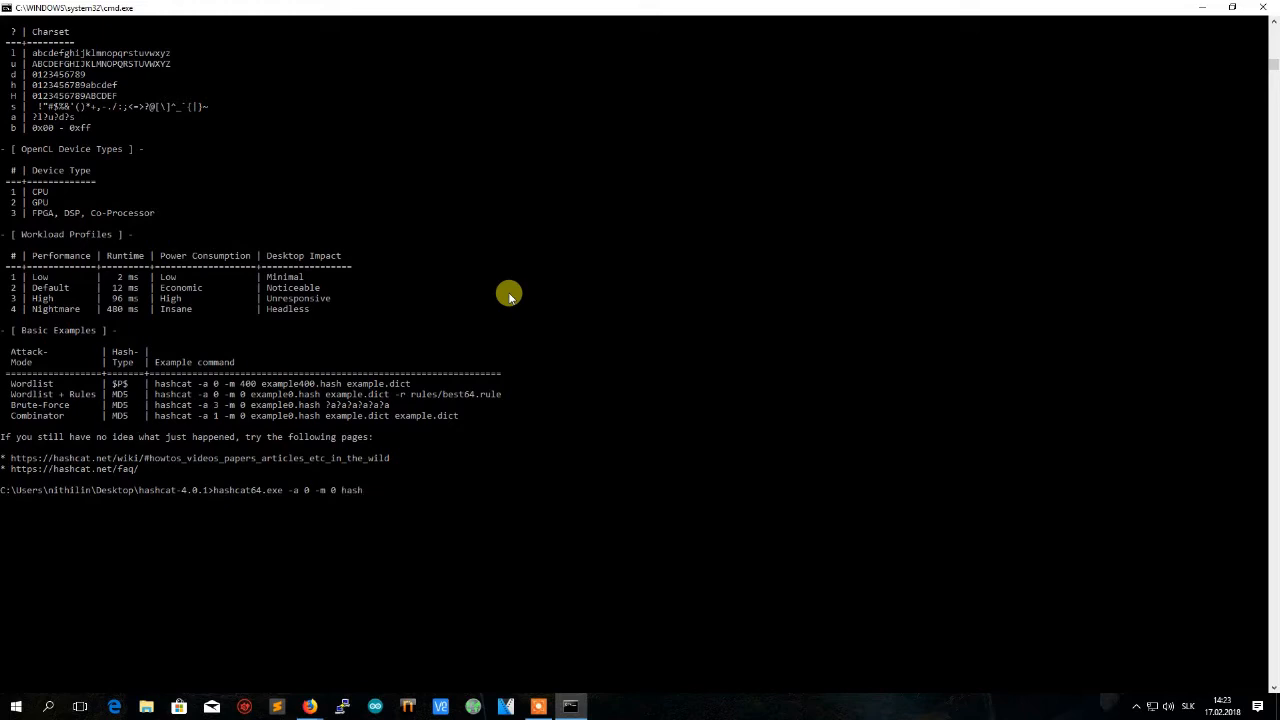
{"action": "type", "text": ".txt"}
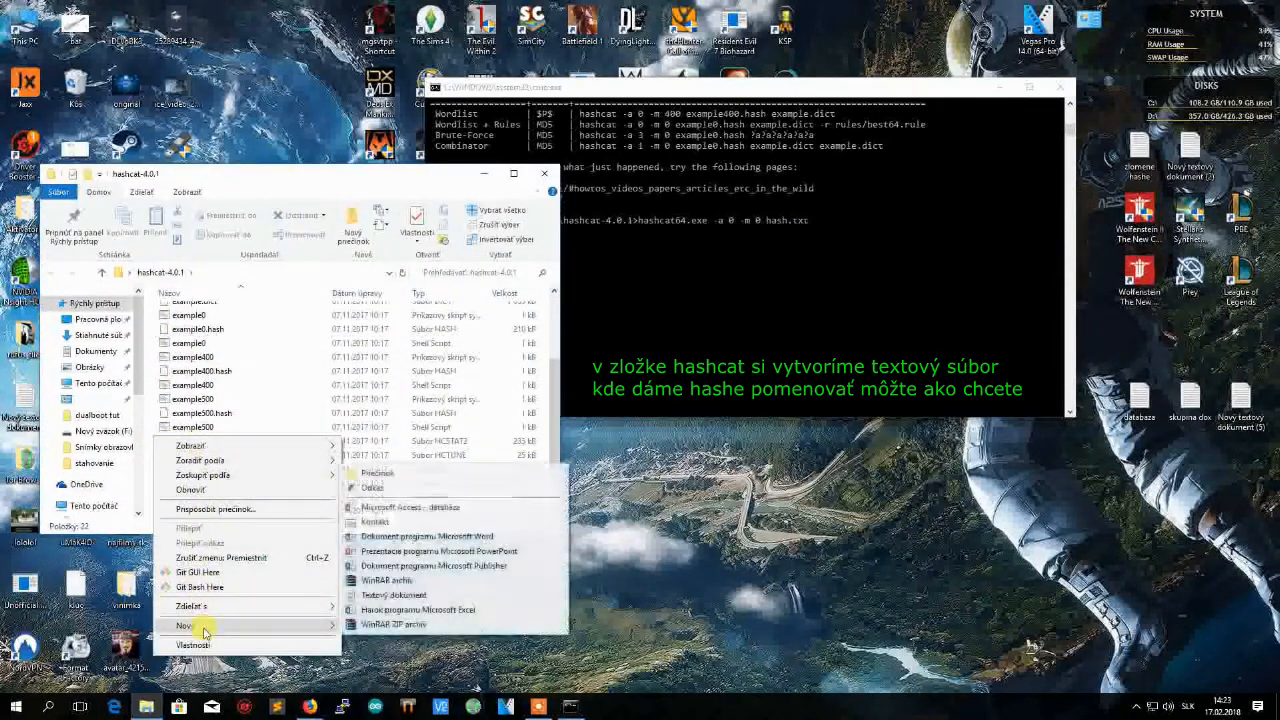
Create a new text document named hash in the hashcat-4.0.1 folder and open it
{"action": "left_click", "coordinate": [392, 596]}
{"action": "type", "text": "hash"}
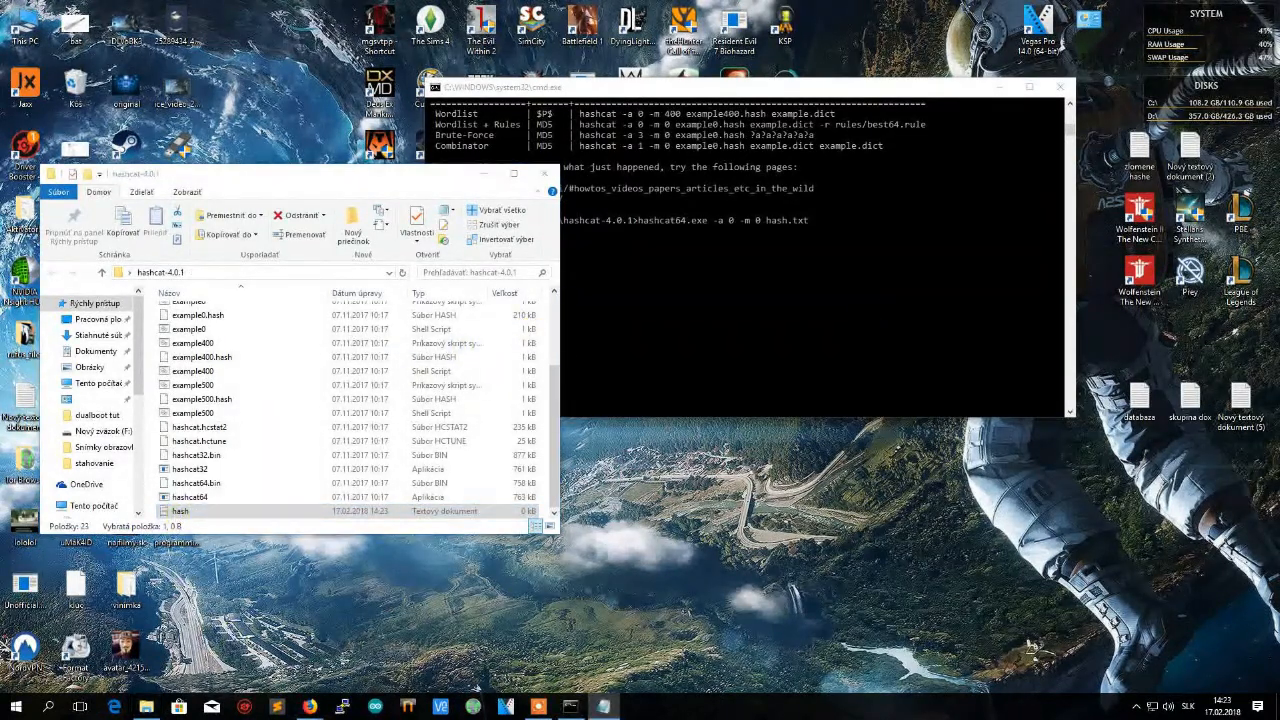
{"action": "double_click", "coordinate": [180, 512]}
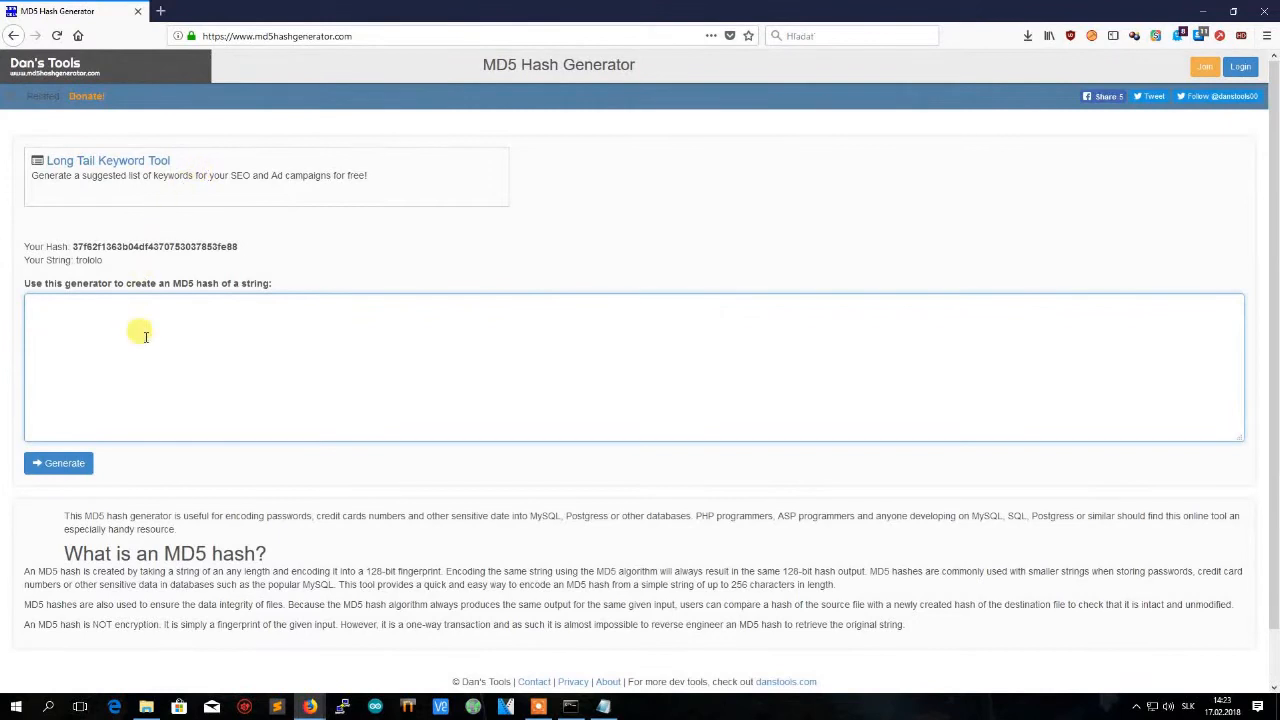
Enter trololo in the online MD5 Hash Generator to get its MD5 hash
{"action": "type", "text": "trol"}
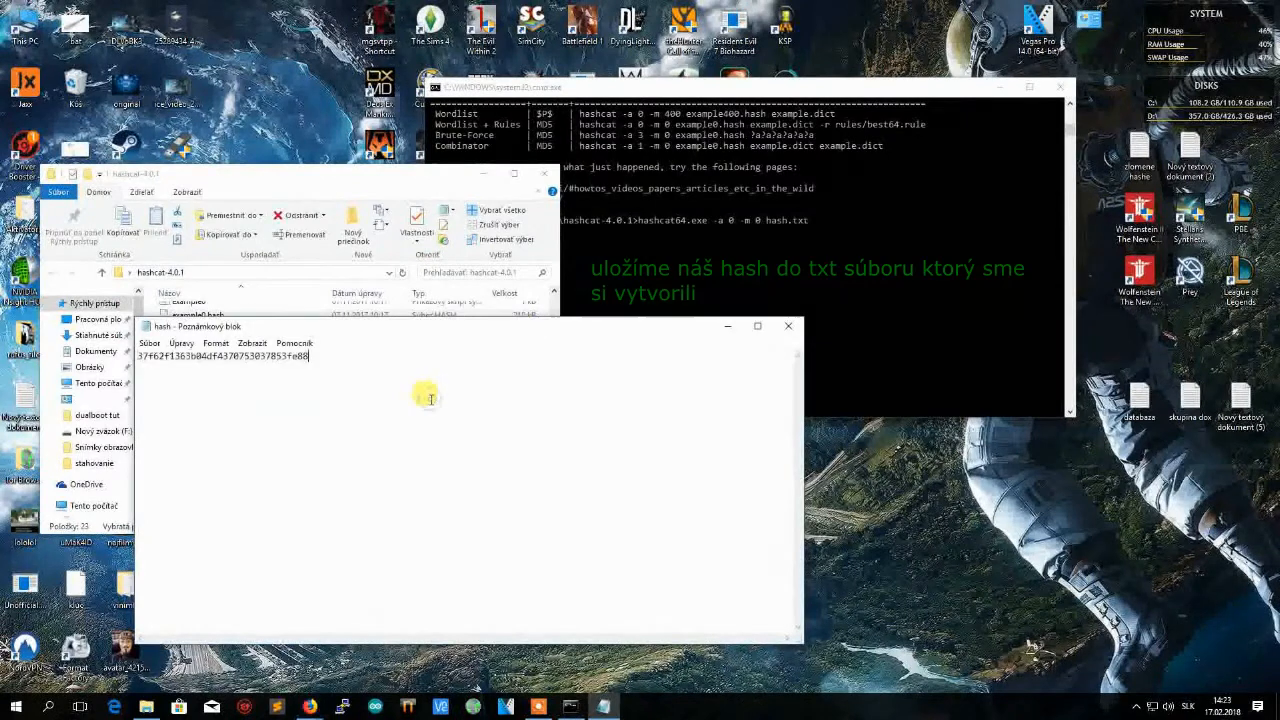
Paste the MD5 hash of trololo into hash.txt, save it and return to Command Prompt
{"action": "left_click", "coordinate": [180, 344]}
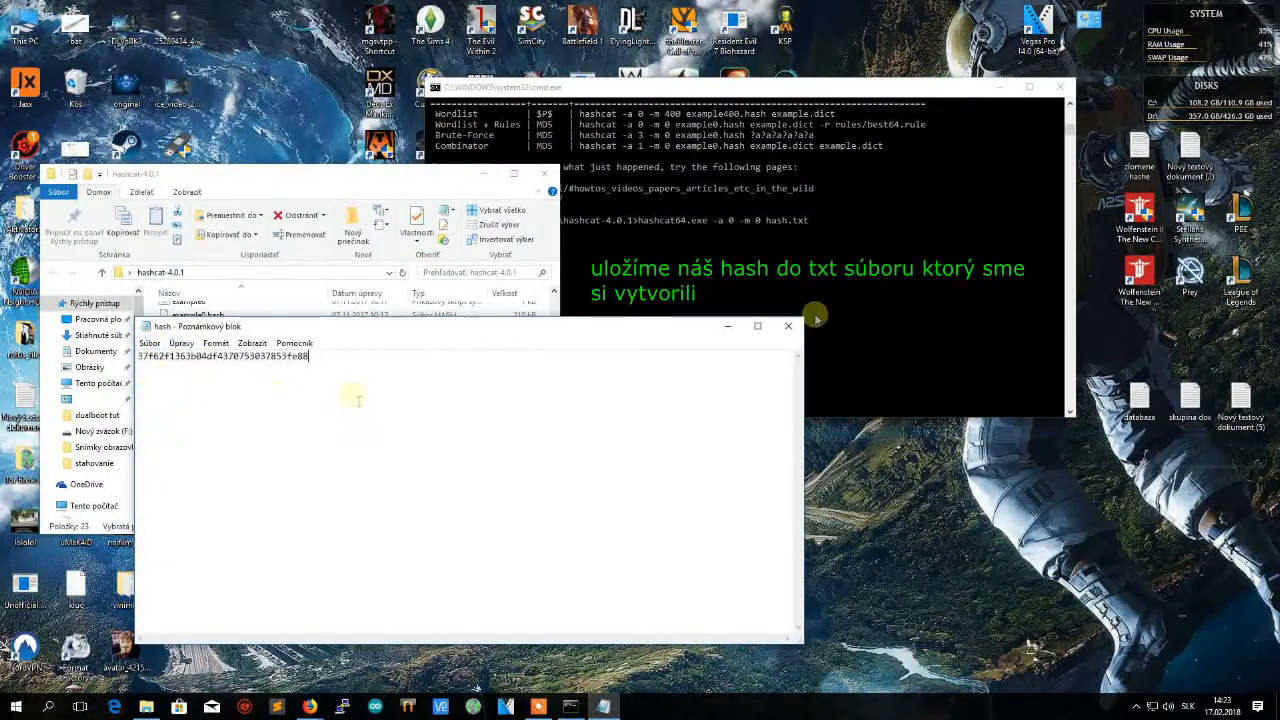
{"action": "left_click", "coordinate": [788, 326]}
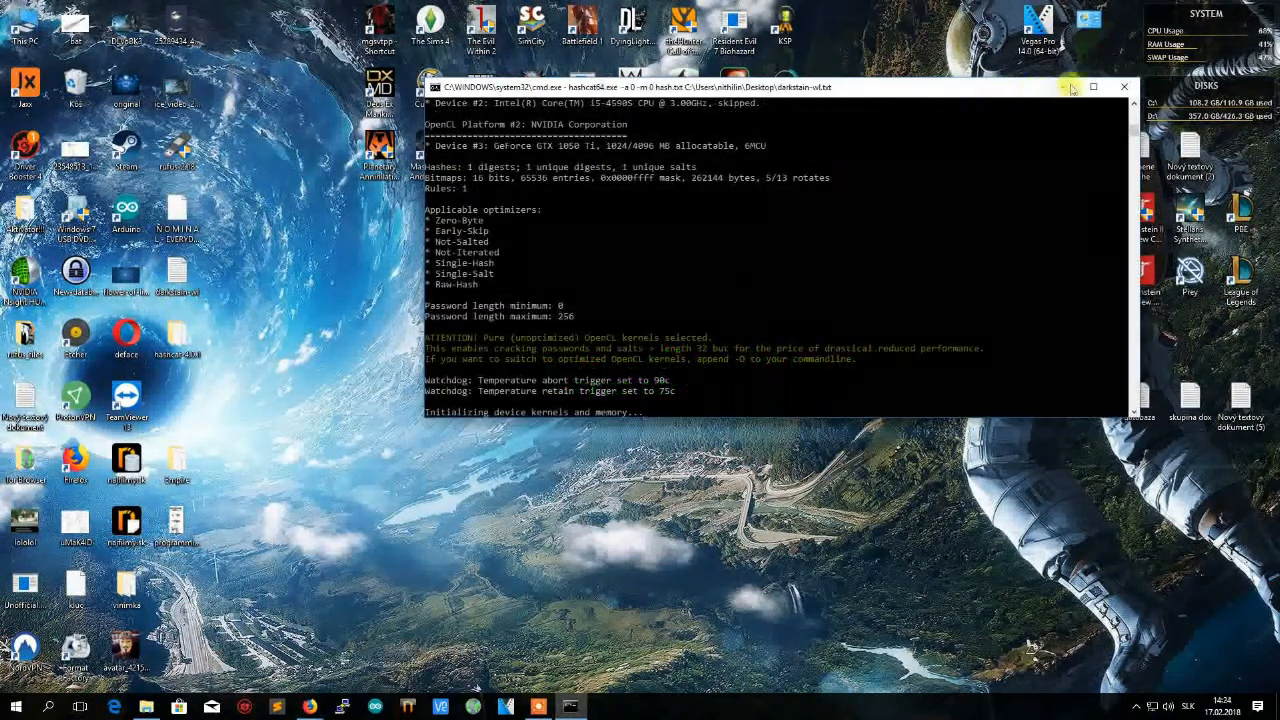
Maximize Command Prompt and let hashcat run its dictionary attack on the MD5 hash
{"action": "left_click", "coordinate": [1092, 86]}
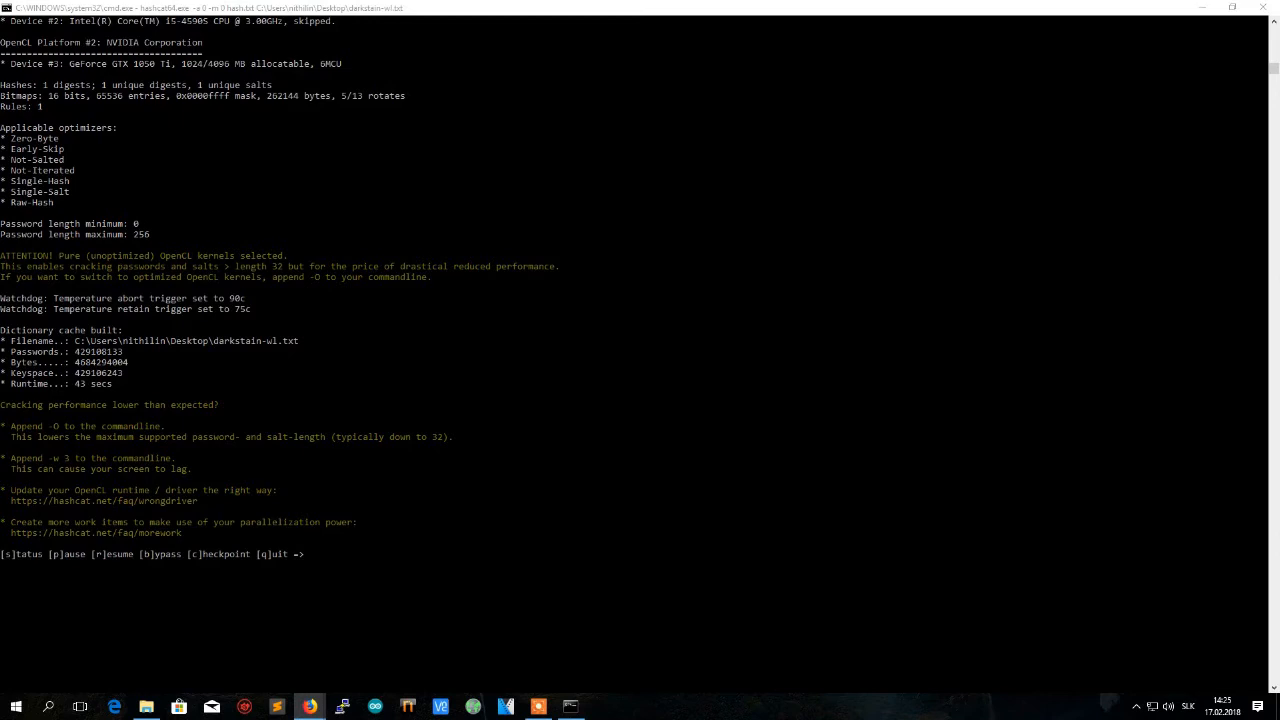
{"action": "scroll", "scroll_direction": "down", "scroll_amount": 3}
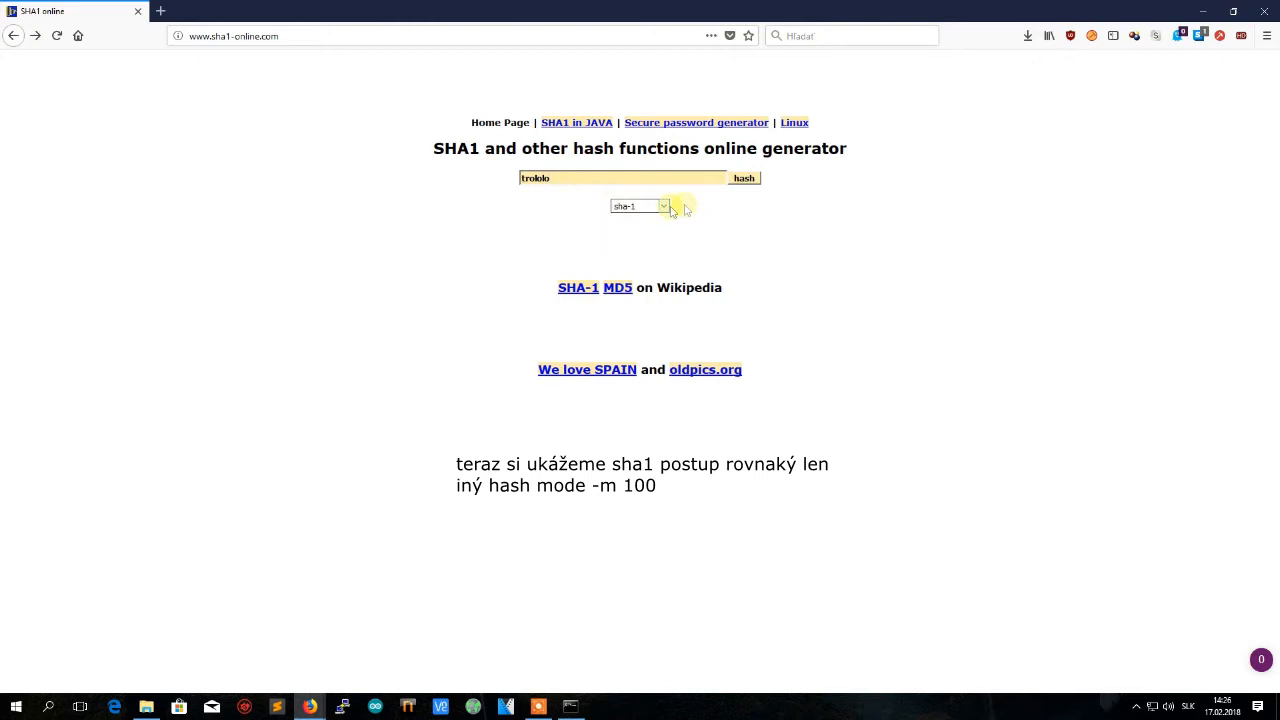
Generate the SHA-1 hash of trololo in the online SHA1 generator
{"action": "left_click", "coordinate": [744, 178]}
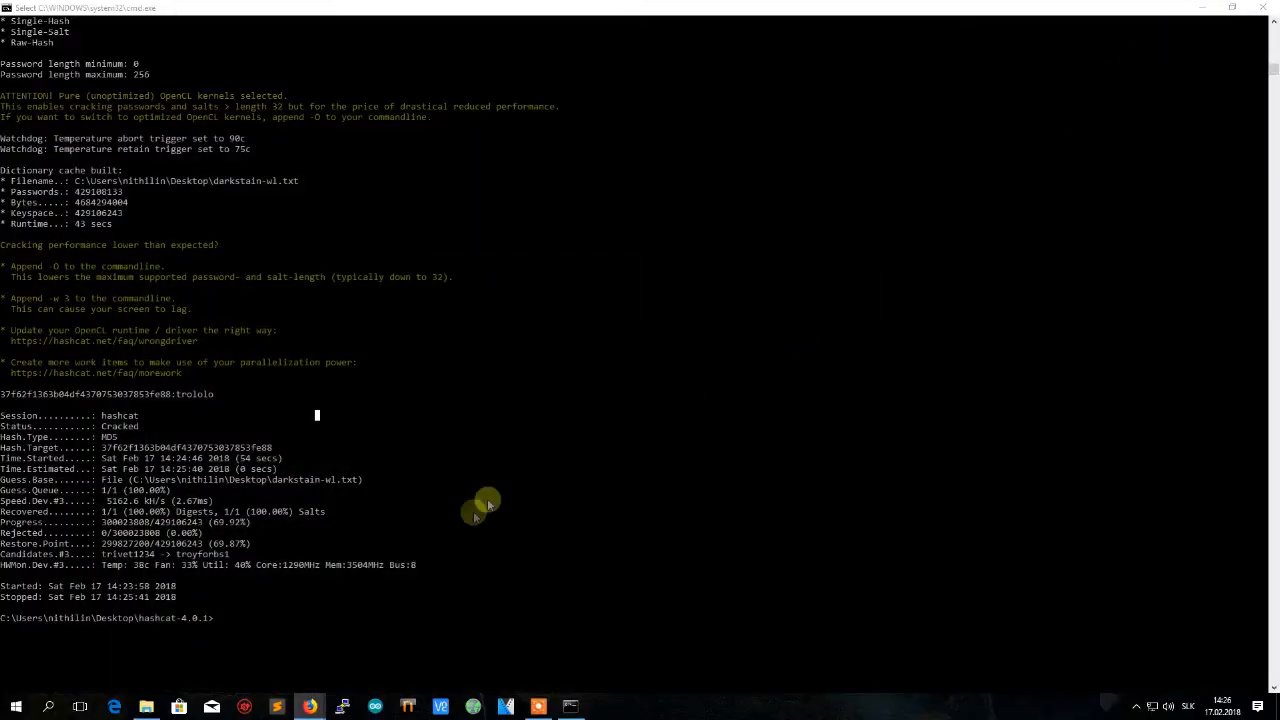
{"action": "mouse_move", "coordinate": [146, 706]}
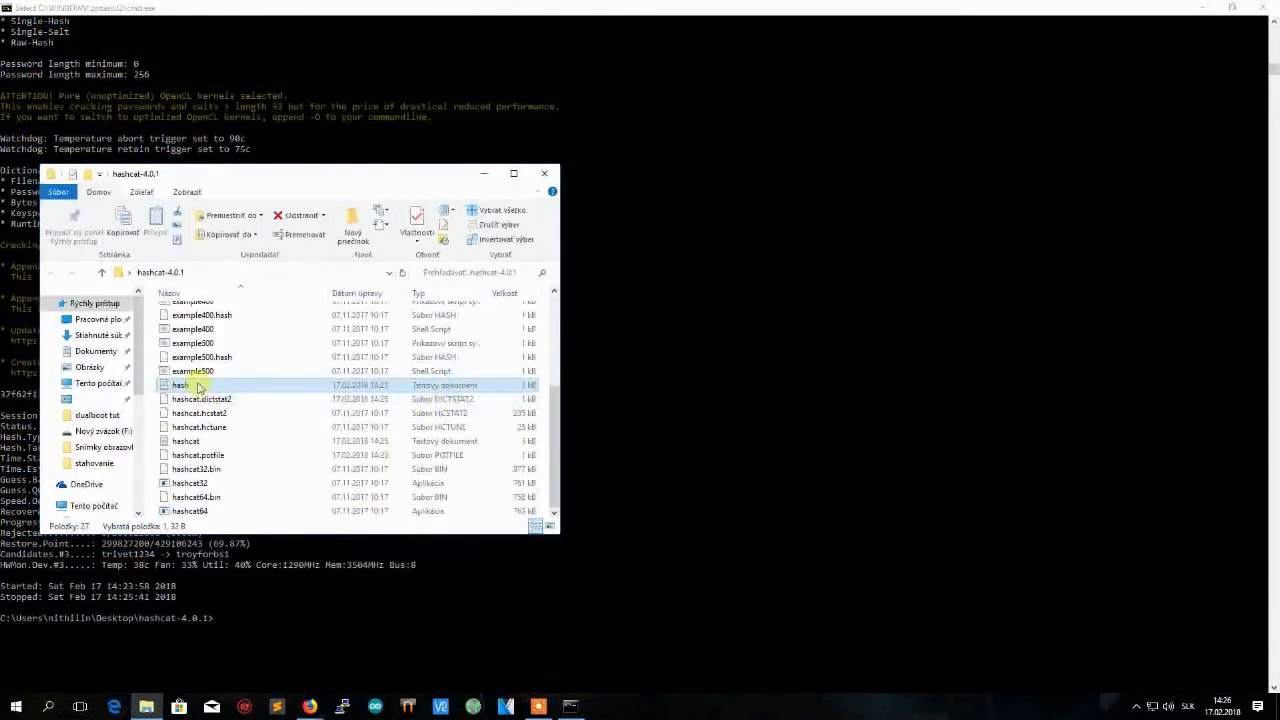
Reopen hash.txt and select the old MD5 hash to replace it with the SHA-1 hash
{"action": "double_click", "coordinate": [178, 384]}
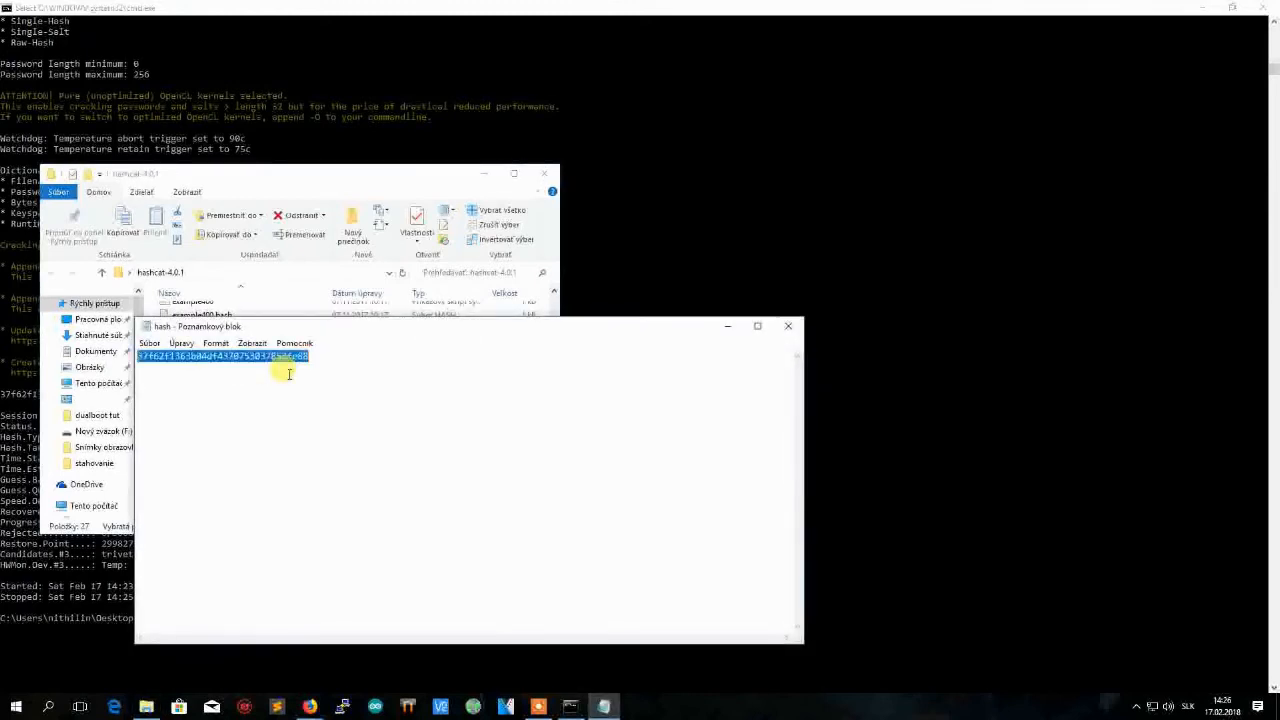
{"action": "left_click", "coordinate": [148, 344]}
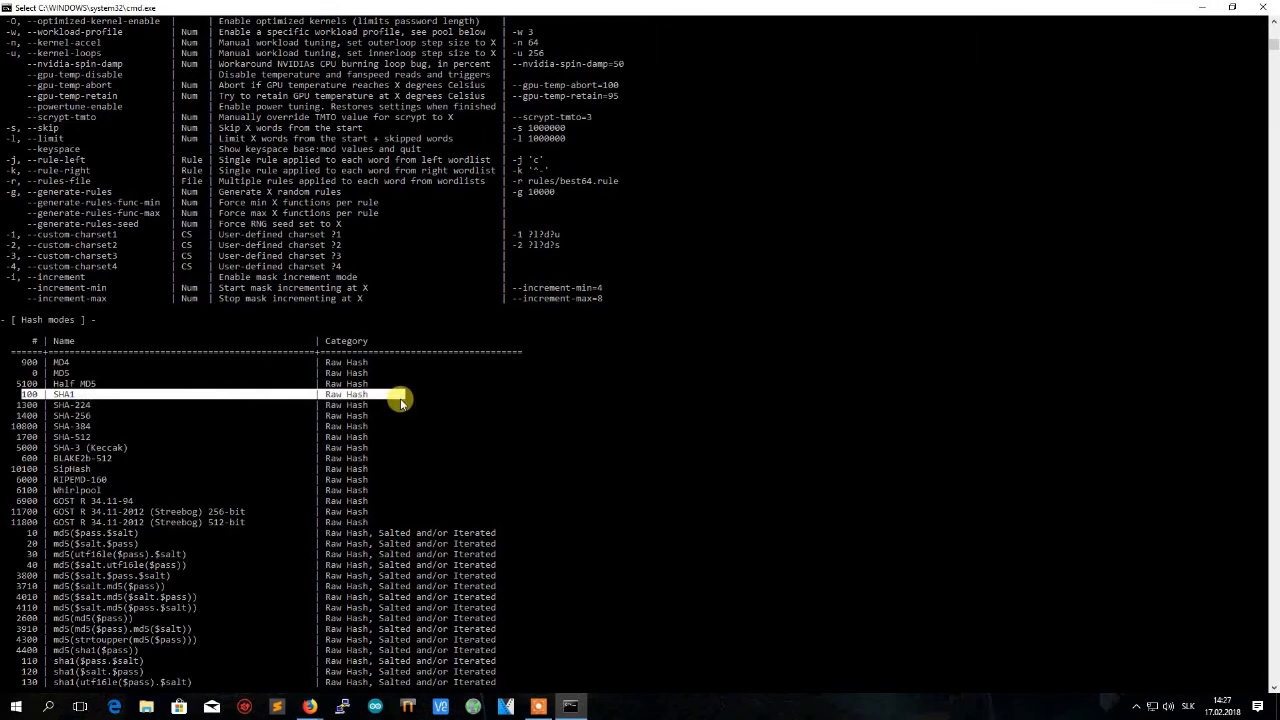
Scroll the hash modes list to locate SHA1 (mode 100) before running hashcat against hash.txt
{"action": "scroll", "scroll_direction": "down", "scroll_amount": 3}
{"action": "type", "text": "hashcat64.exe -a 0 -m 100 hash.txt C:\\Users\\nithilin\\Desktop\\darkstain-wl.txt"}
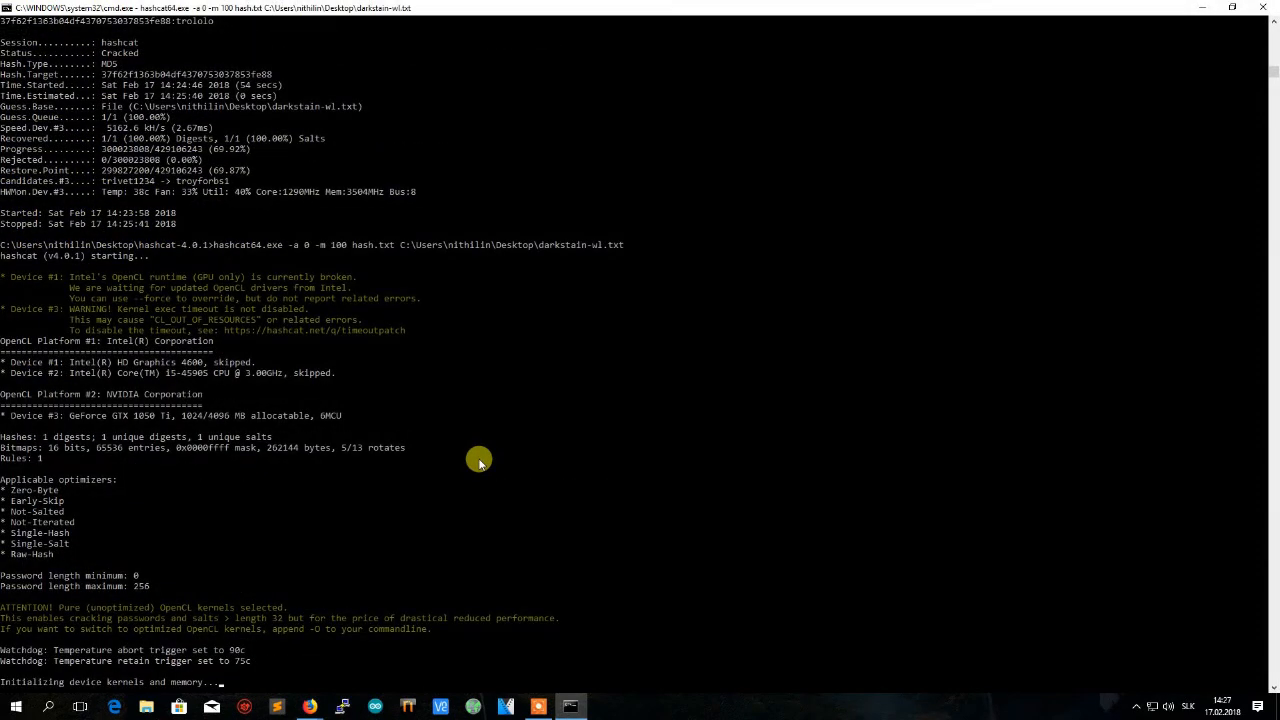
Scroll the Command Prompt output to follow hashcat's progress on the SHA1 hash
{"action": "scroll", "scroll_direction": "down", "scroll_amount": 3}
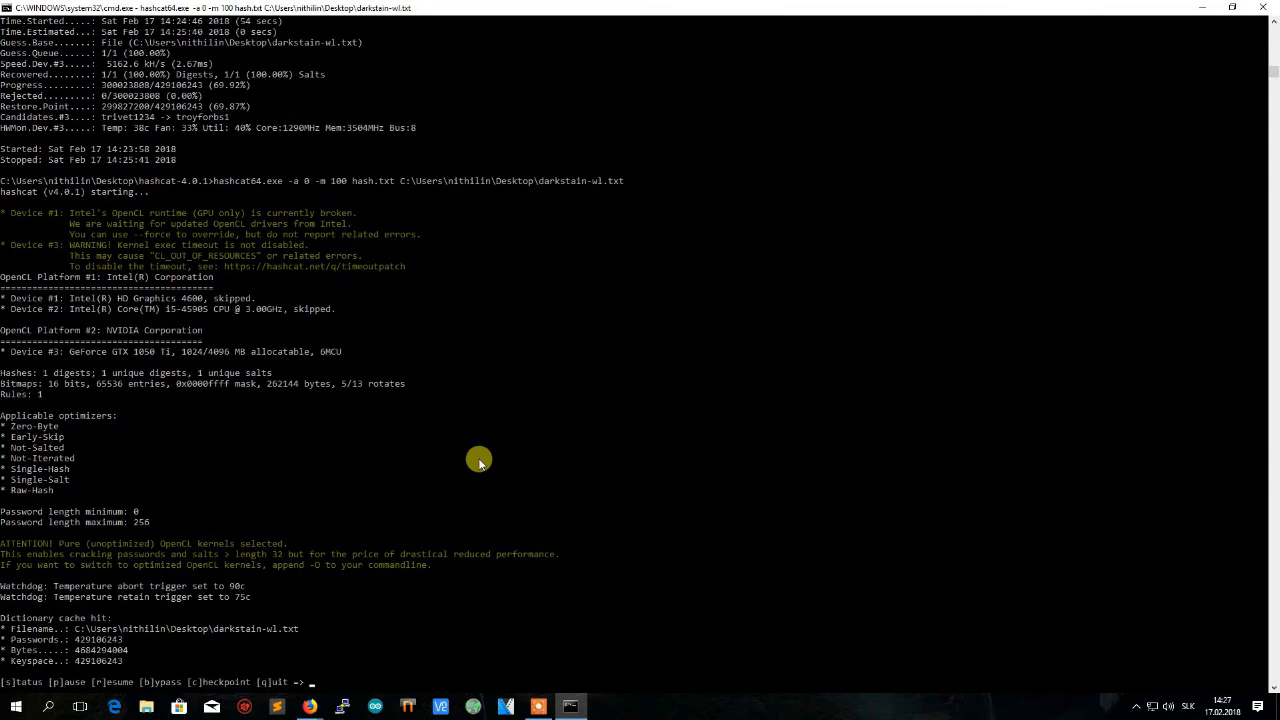
{"action": "scroll", "scroll_direction": "down", "scroll_amount": 3}
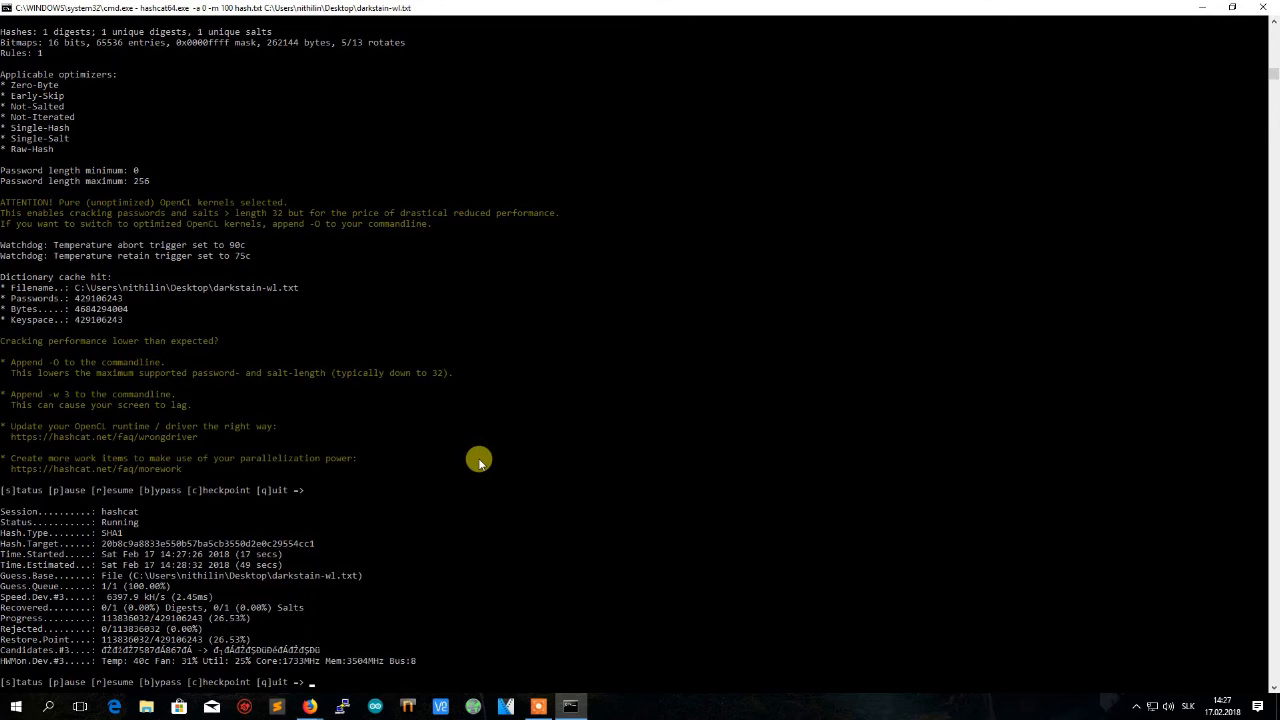
{"action": "mouse_move", "coordinate": [4, 480]}
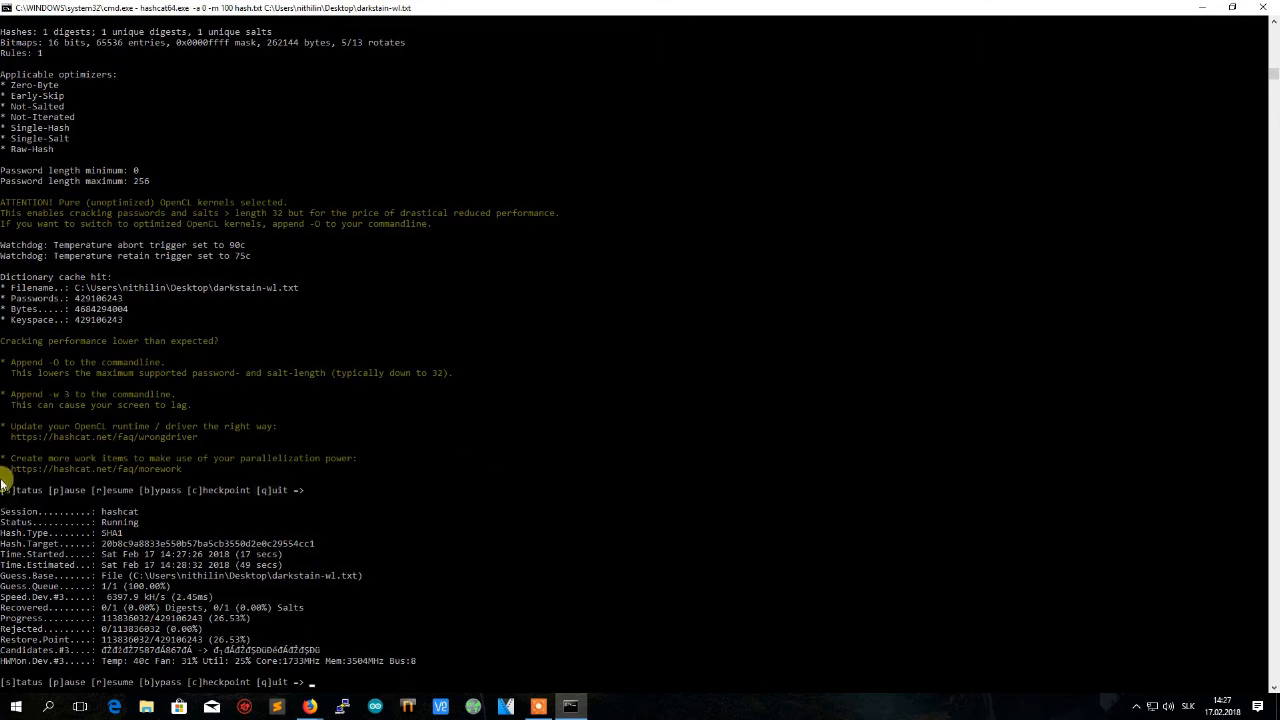
{"action": "mouse_move", "coordinate": [92, 524]}
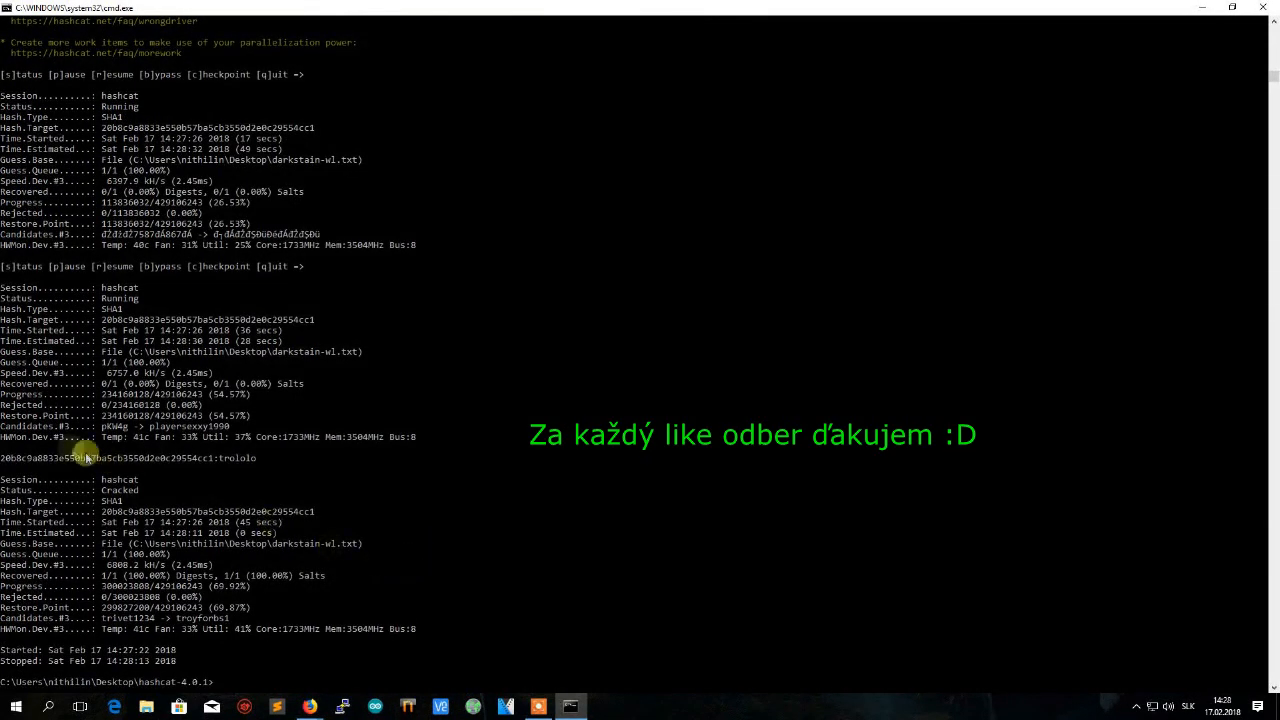
{"action": "left_click_drag", "start_coordinate": [84, 458], "coordinate": [264, 458]}
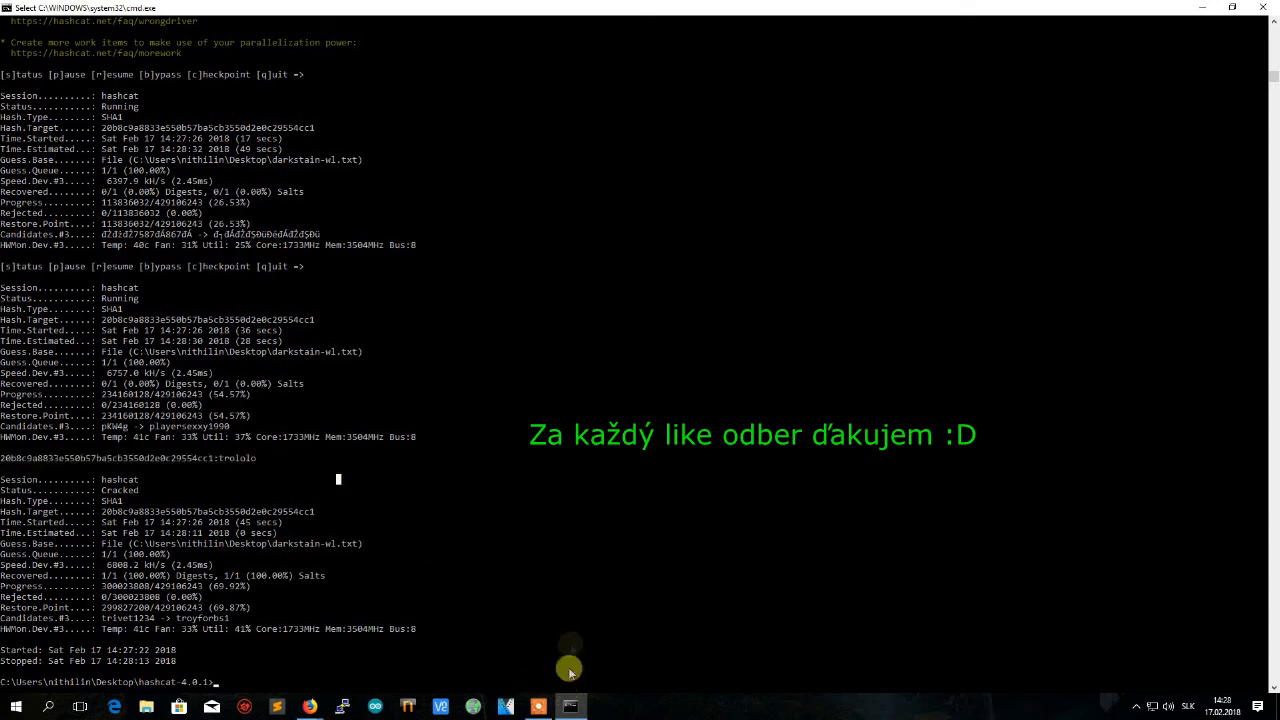
{"action": "mouse_move", "coordinate": [636, 452]}
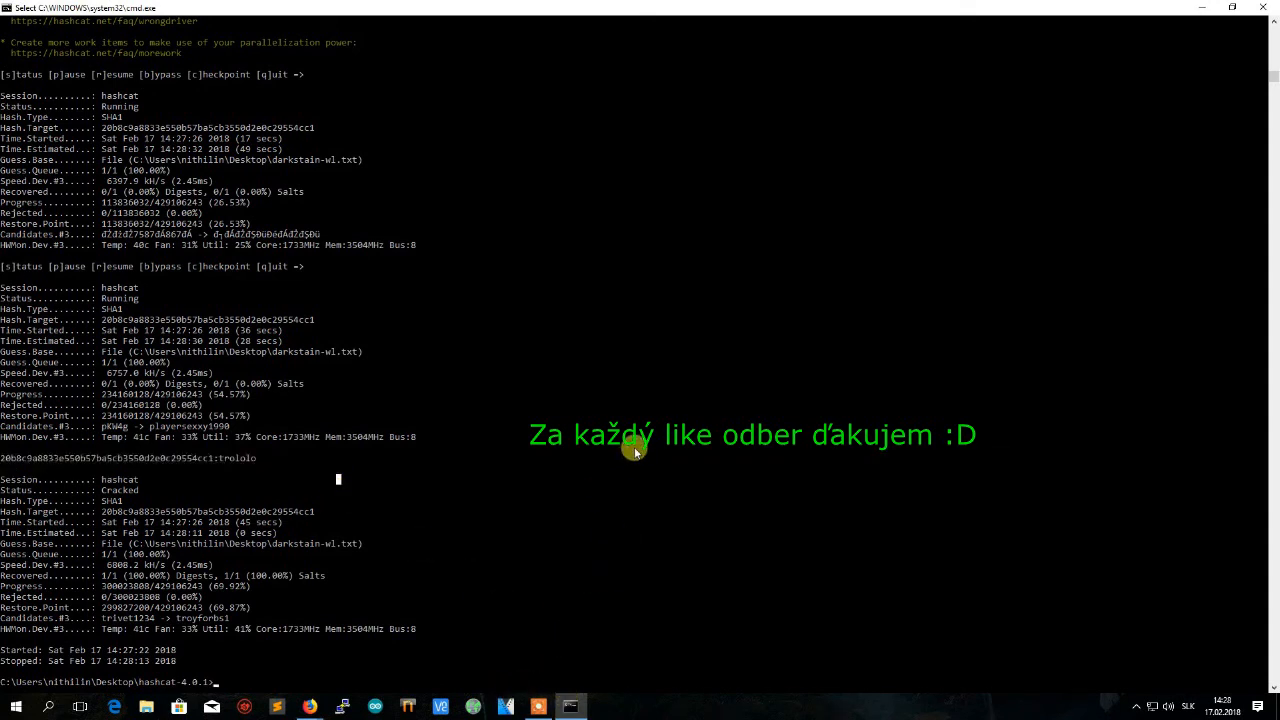